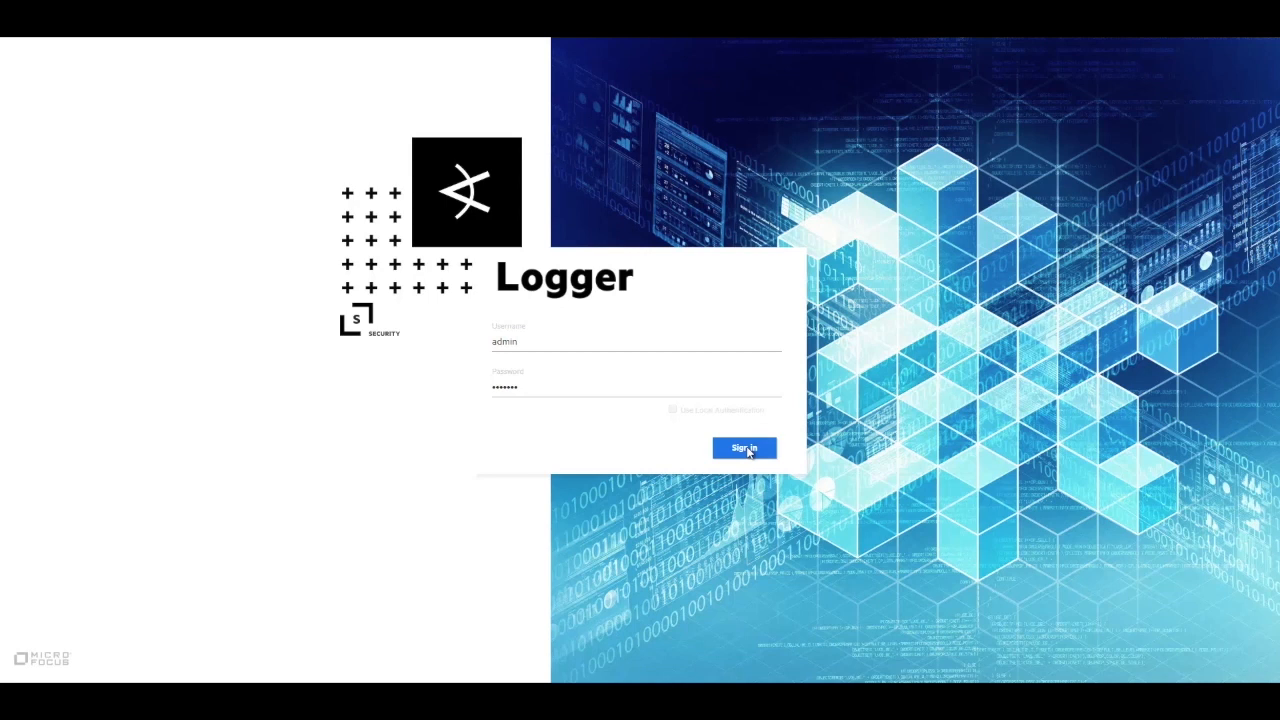
- Sign in to Logger and filter the Reports explorer by the name 'anas'
click(744, 447)
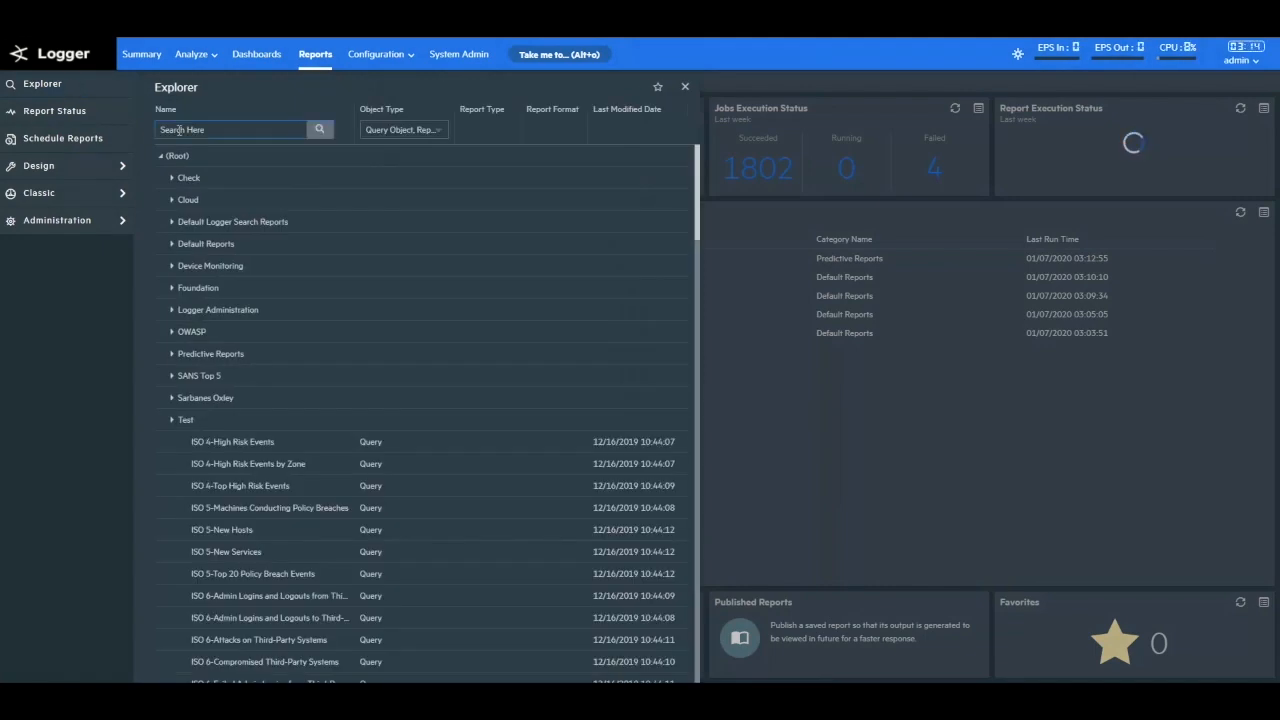
text(anas)
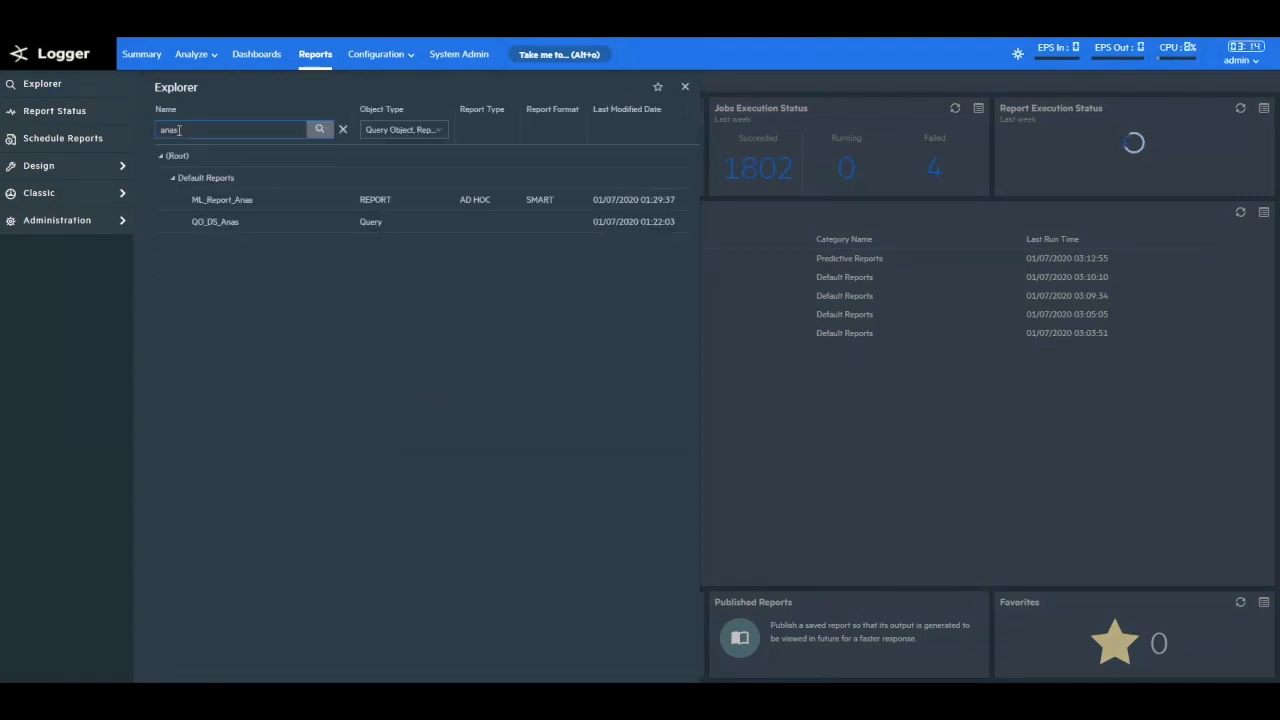
- Open the QO_DS_Anas query object and select its Learning data step
double_click(215, 221)
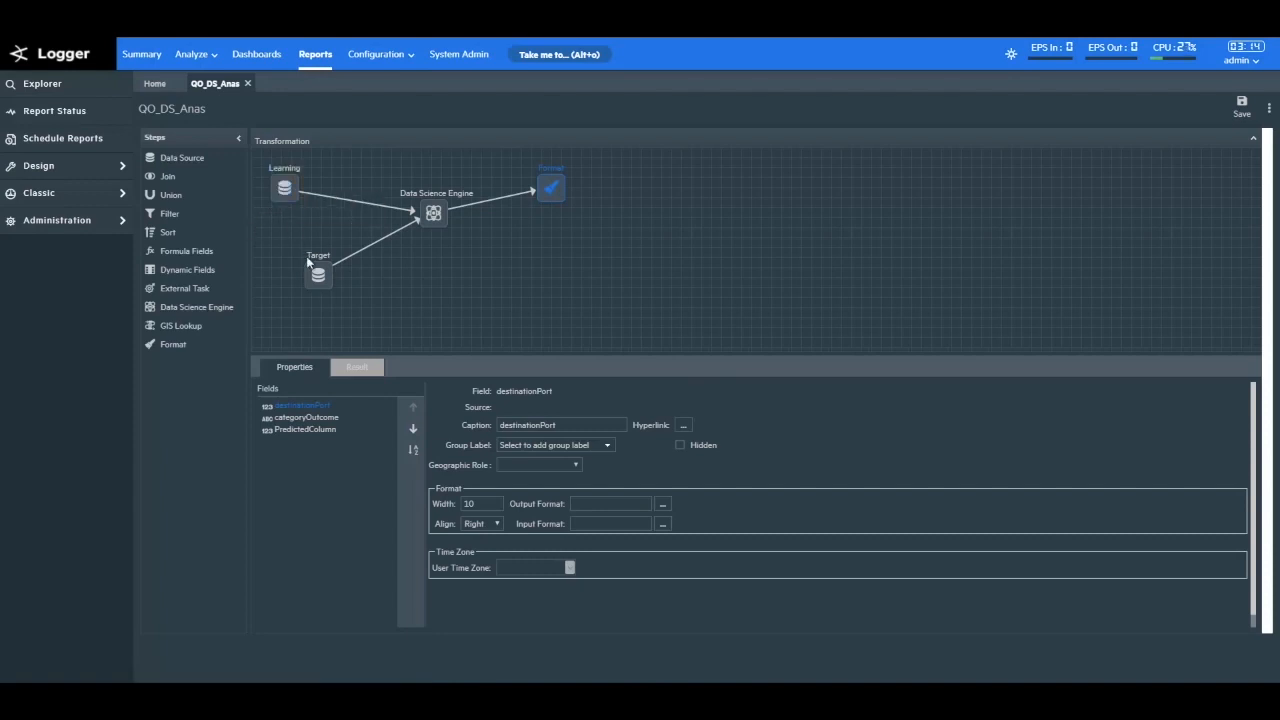
mouse_move(318, 275)
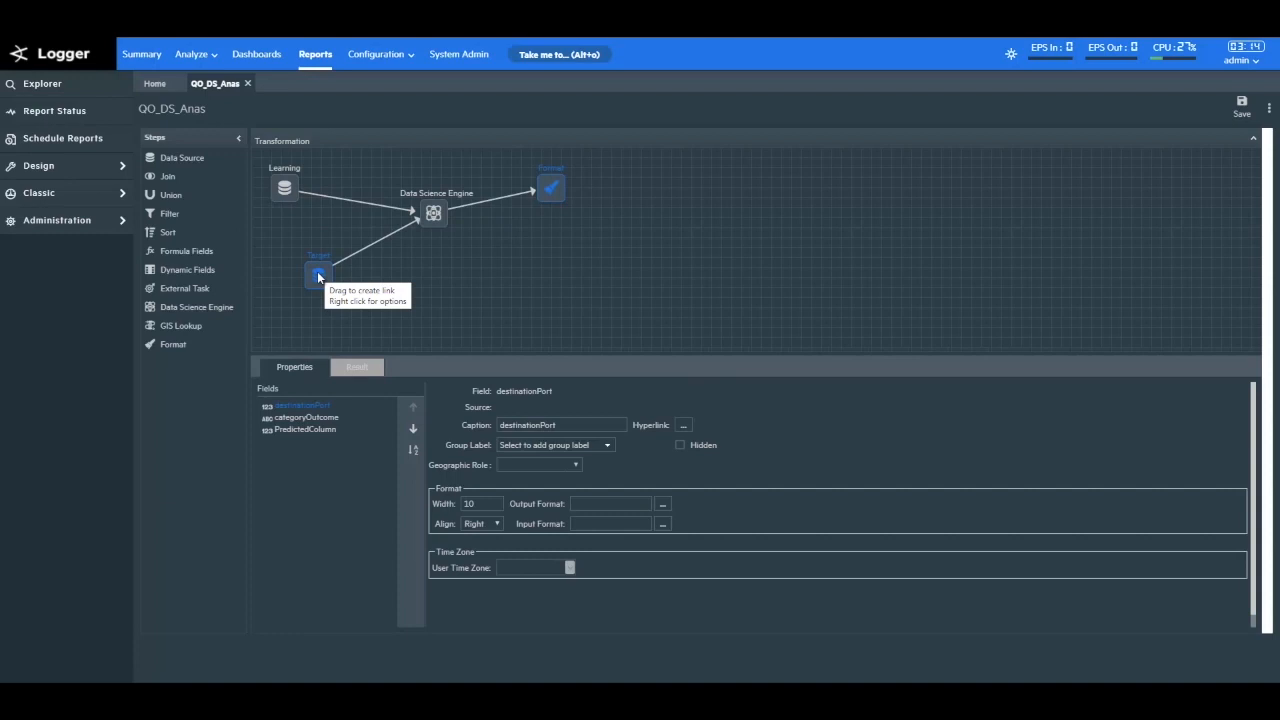
mouse_move(434, 214)
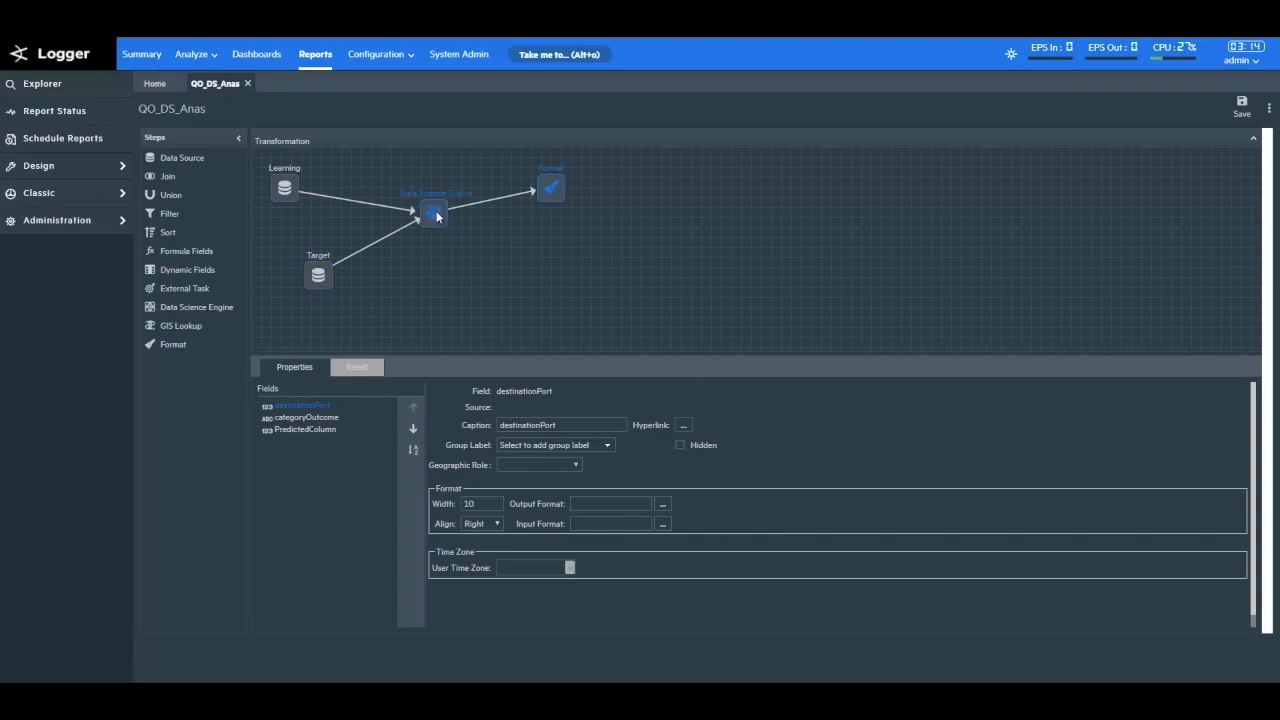
mouse_move(433, 216)
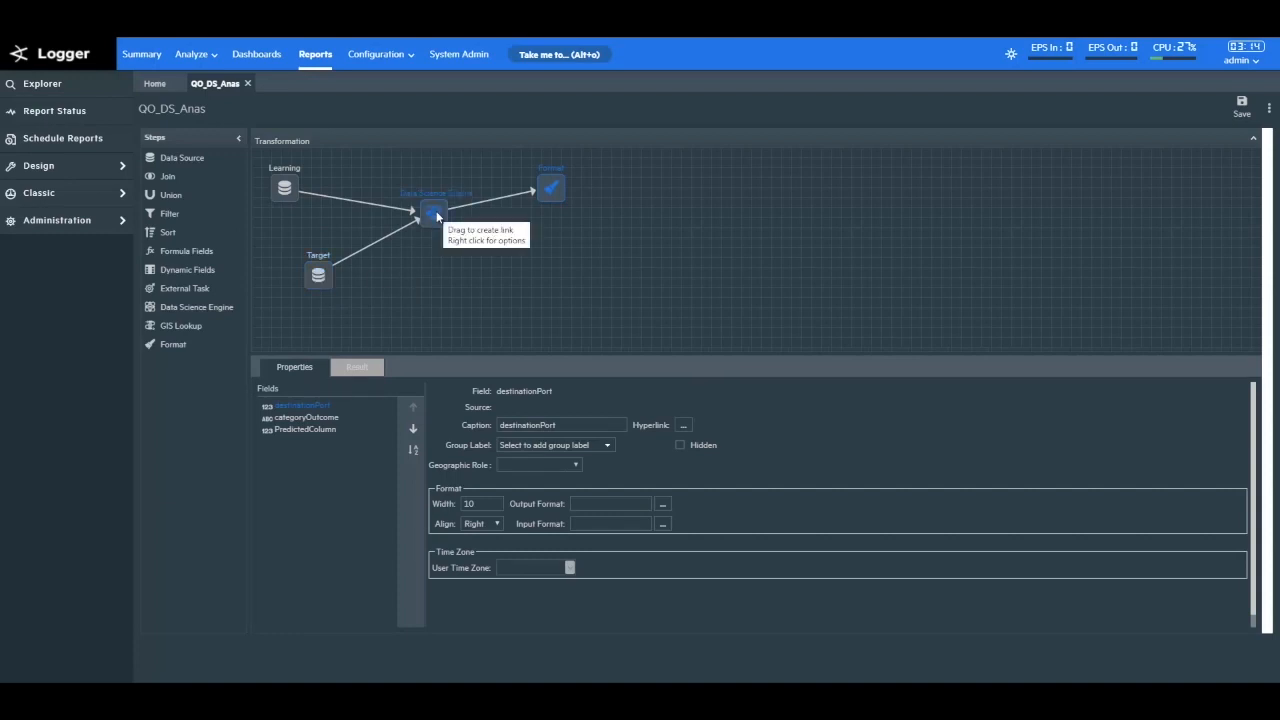
mouse_move(358, 217)
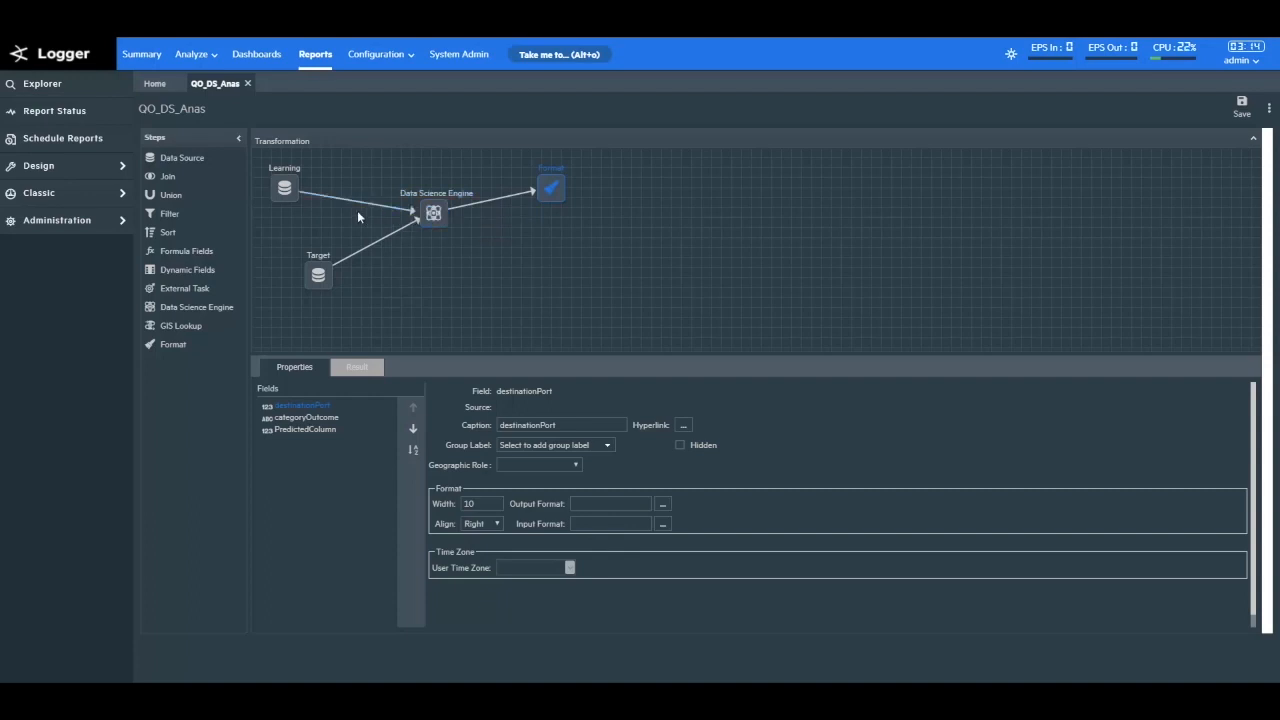
click(285, 188)
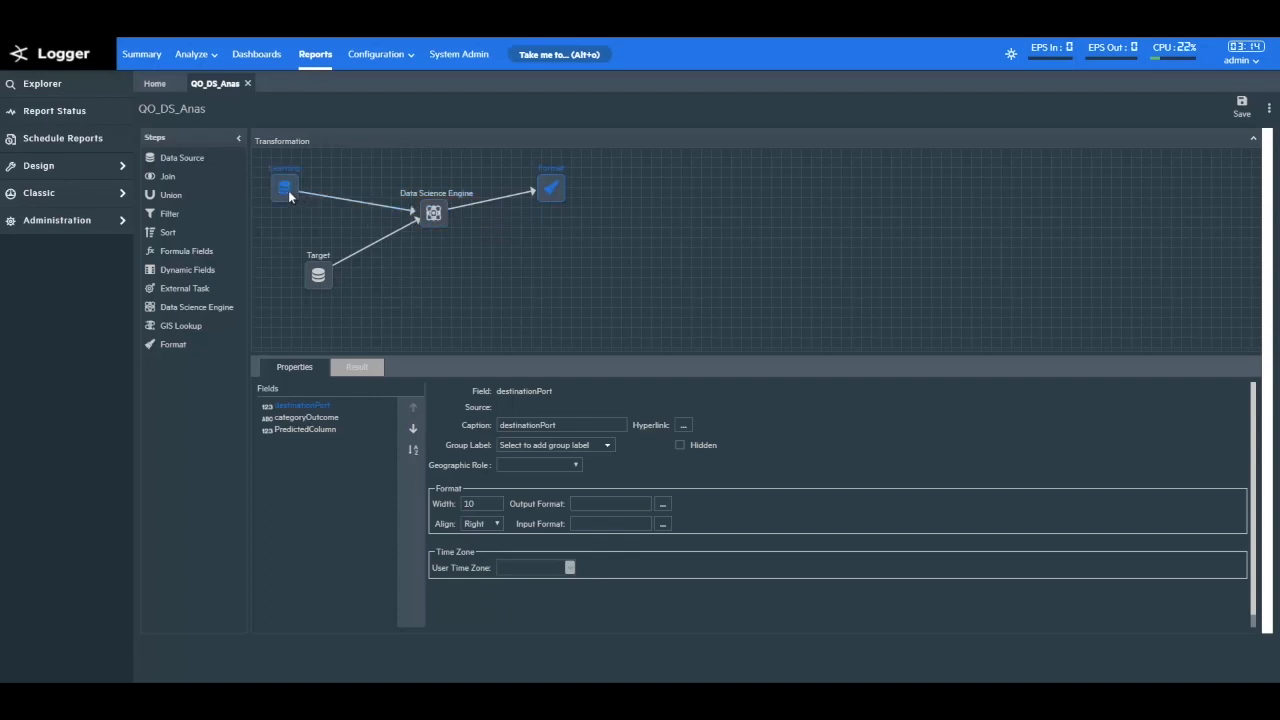
mouse_move(285, 185)
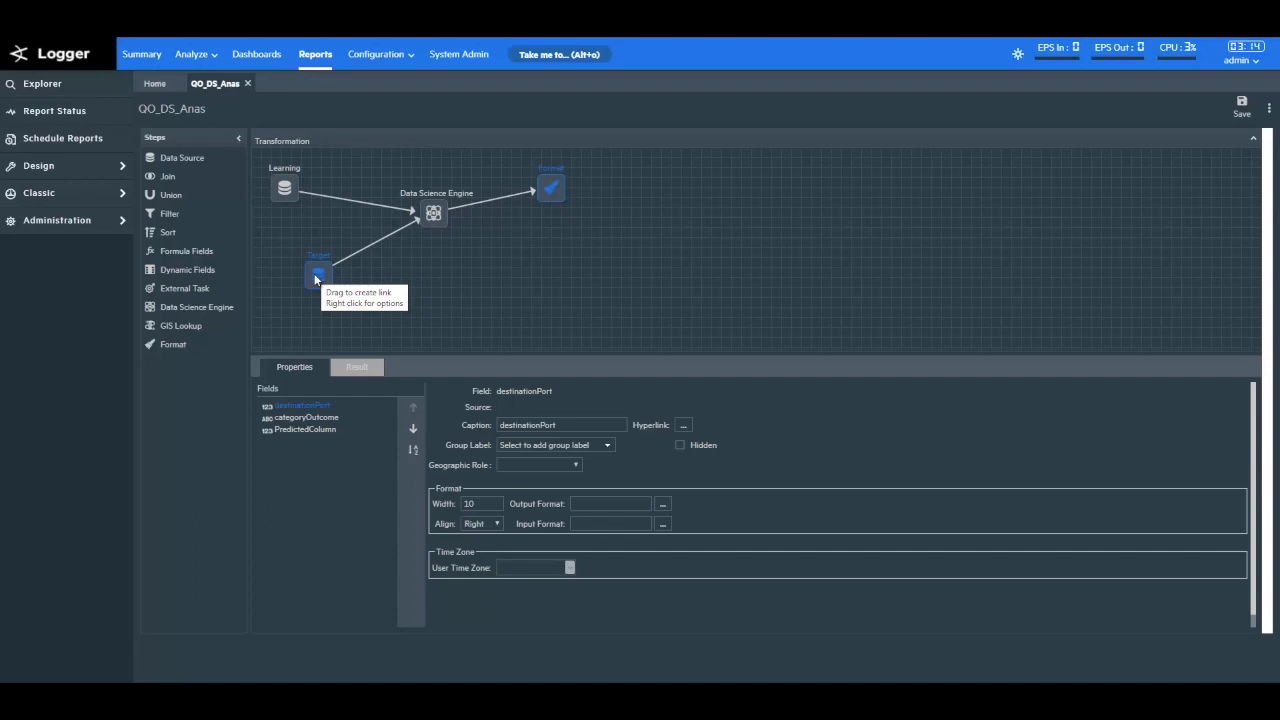
mouse_move(430, 265)
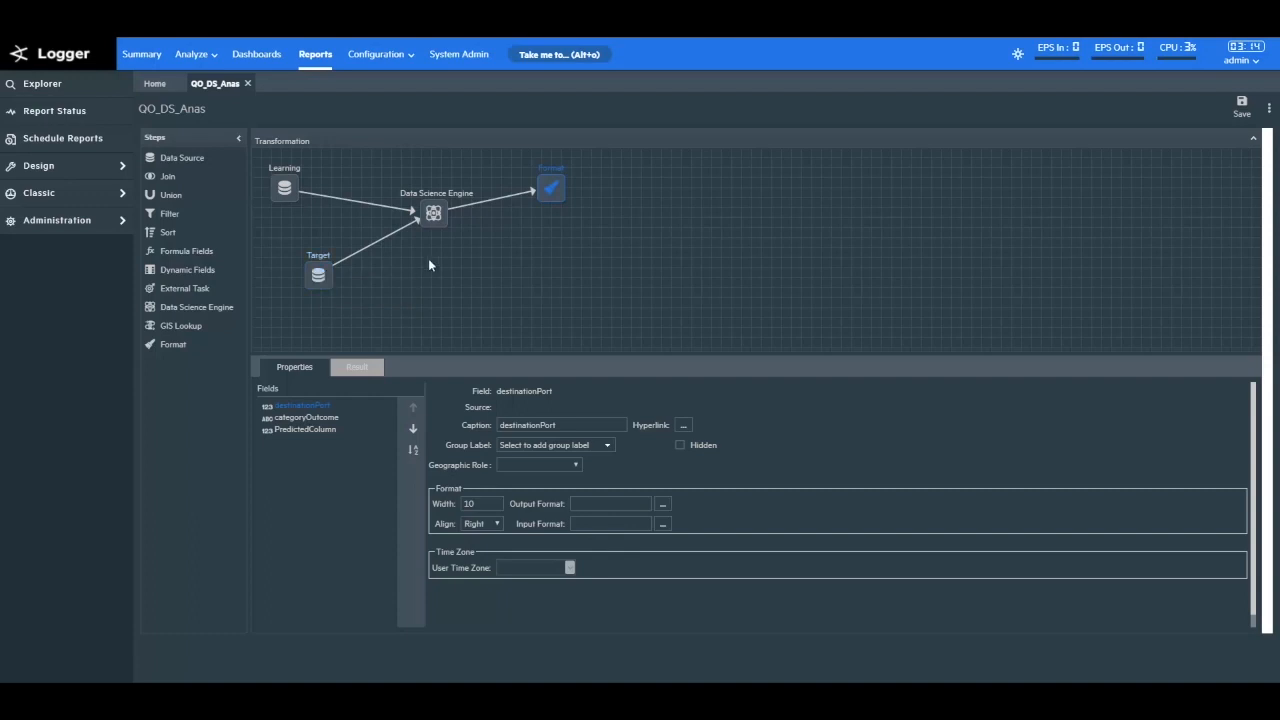
- Select the Data Science Engine node to view its PyServer engine and Python script
click(433, 212)
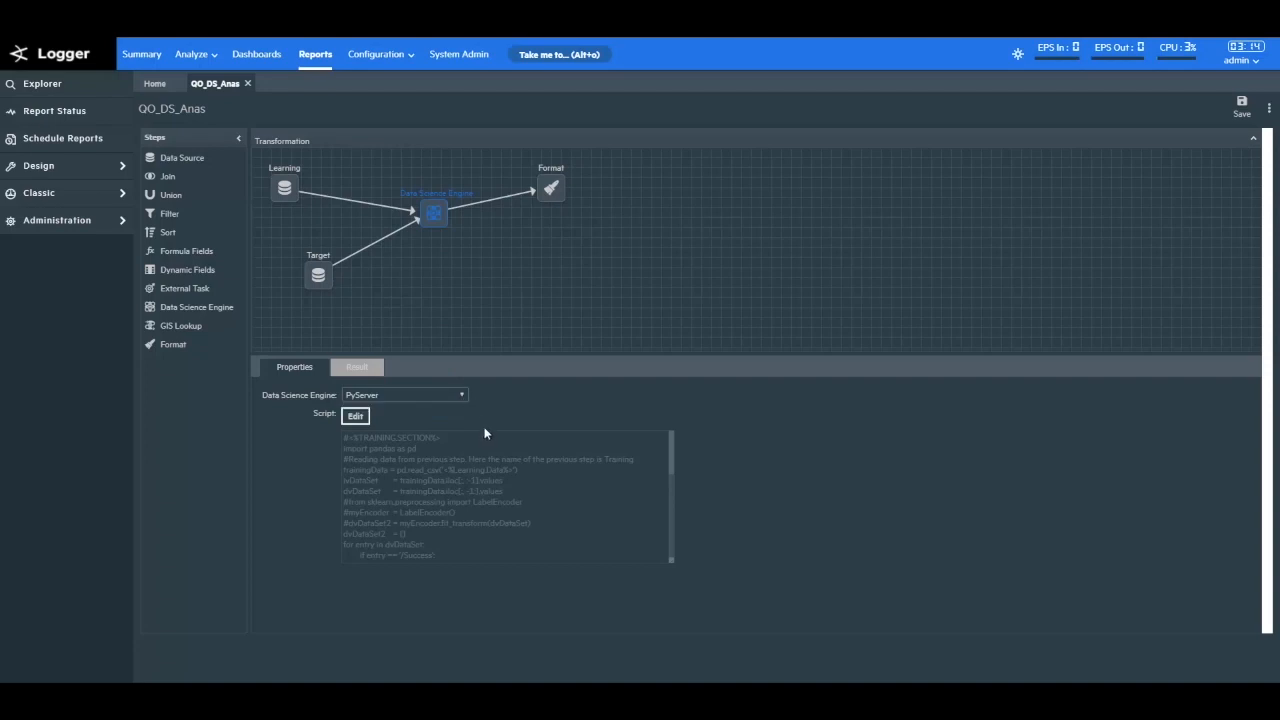
mouse_move(498, 554)
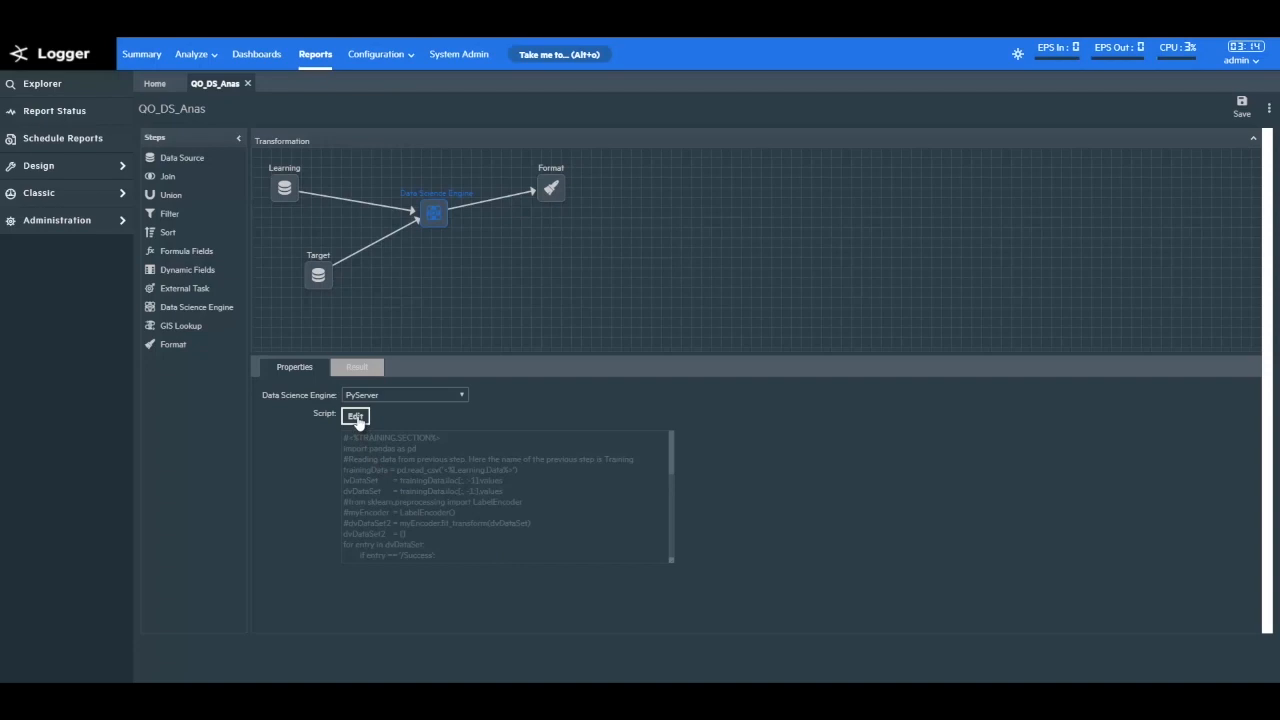
click(355, 415)
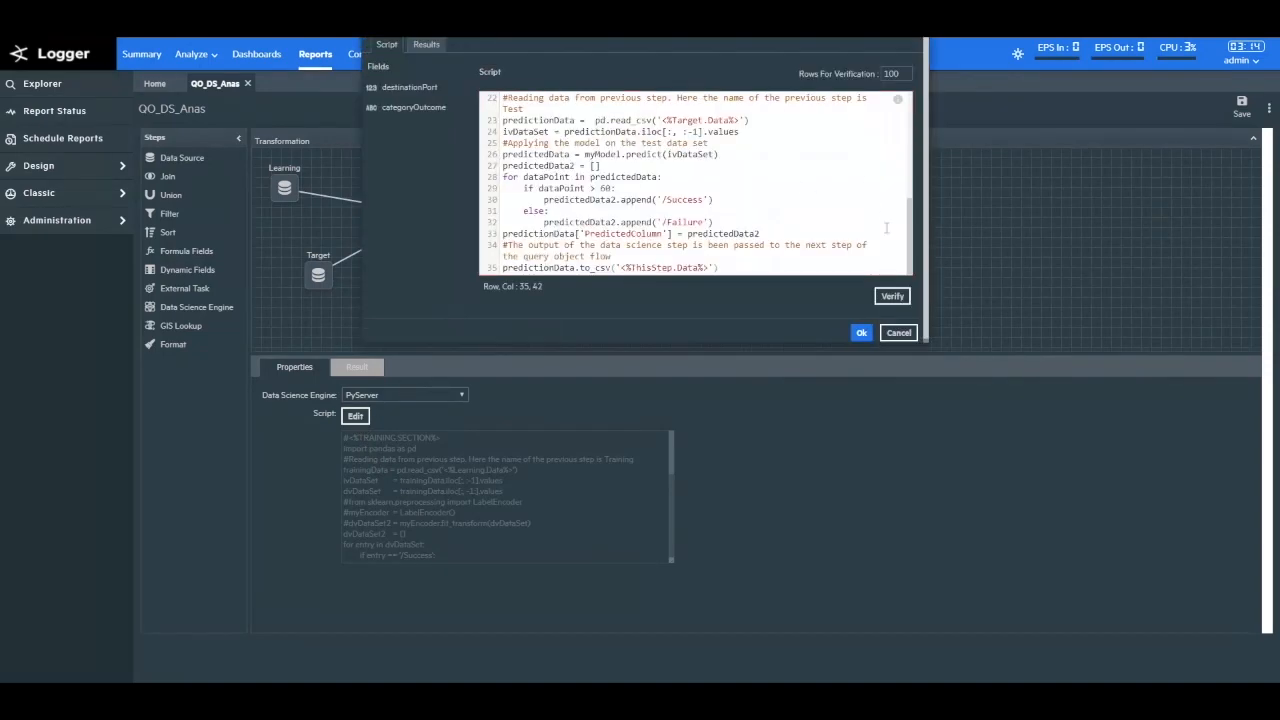
scroll(up, 3)
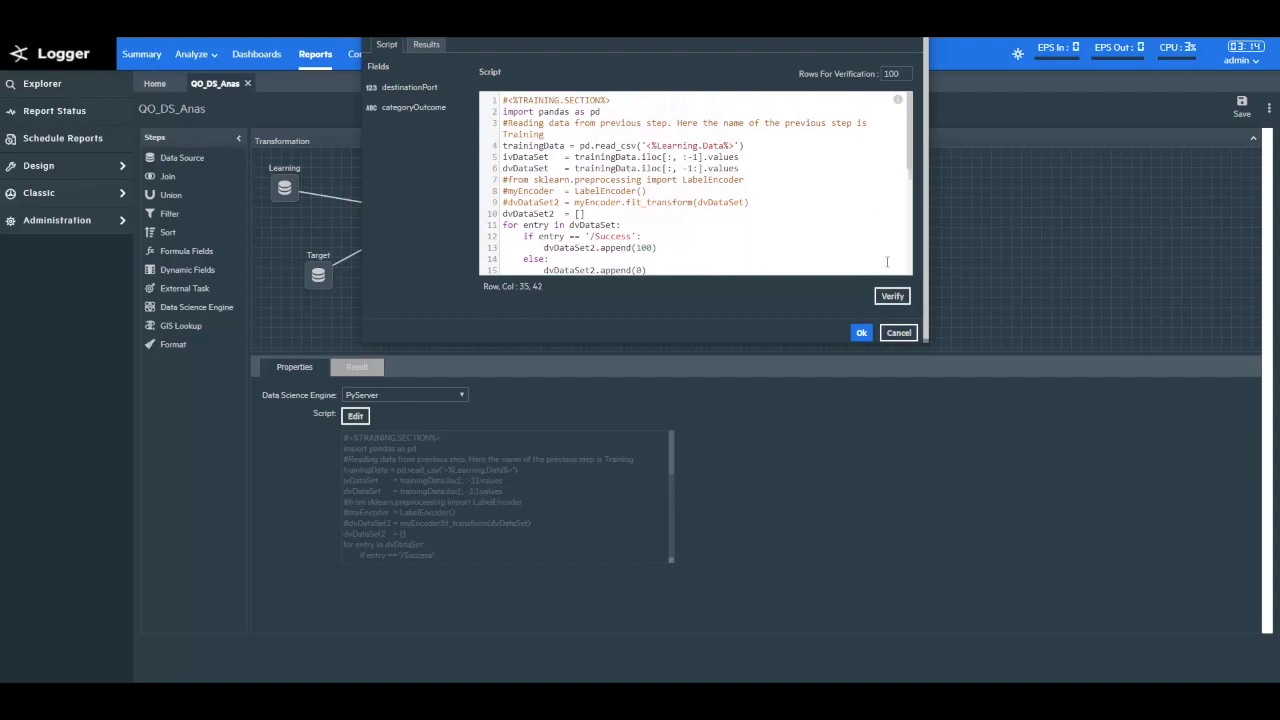
mouse_move(891, 296)
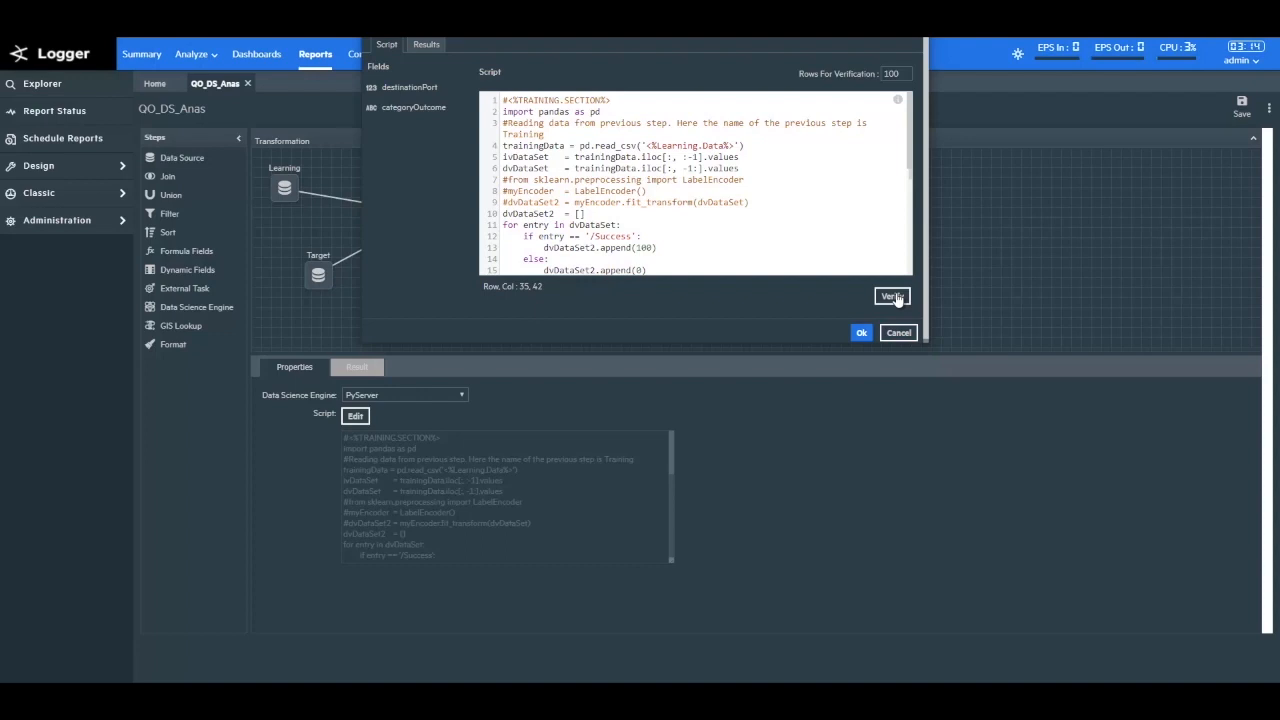
click(890, 296)
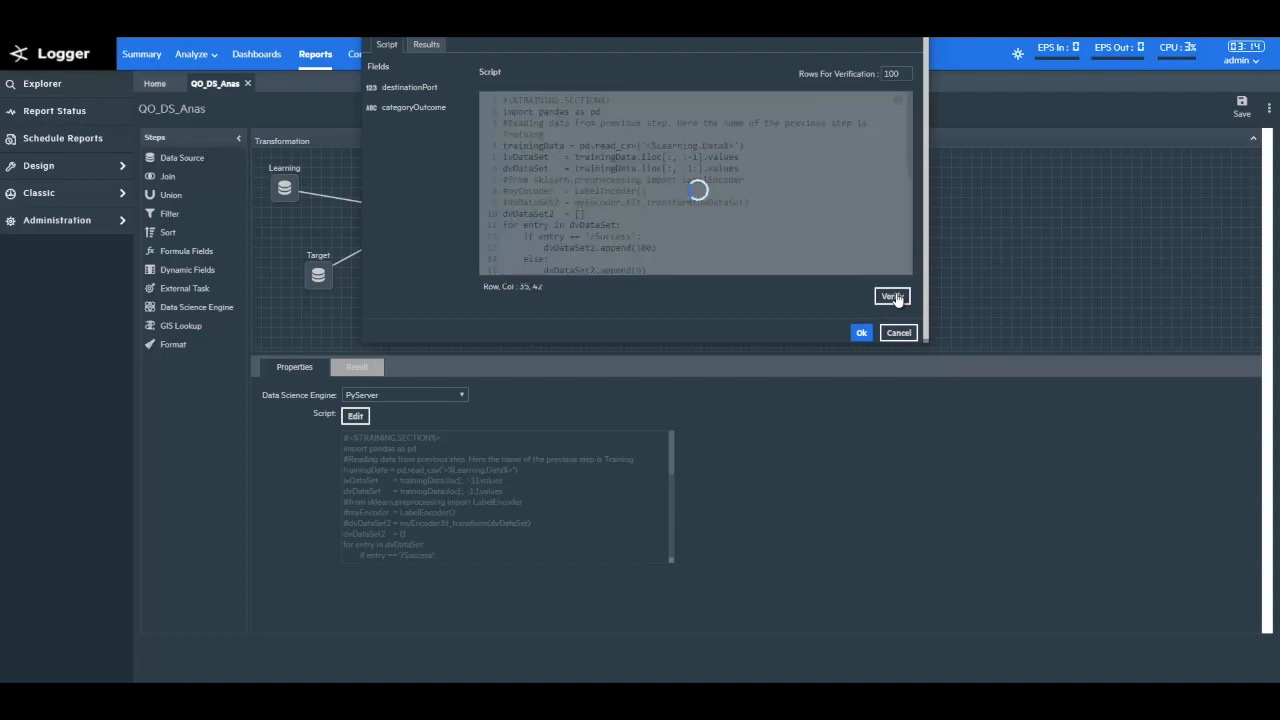
click(898, 332)
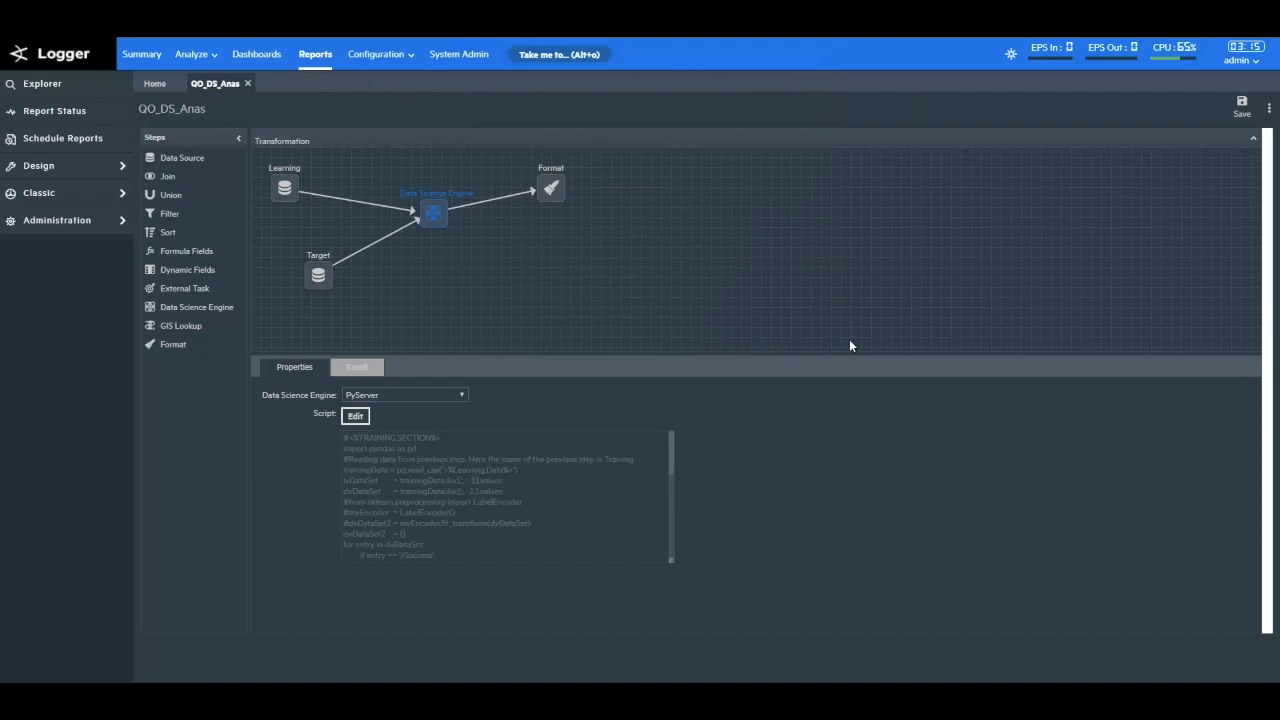
mouse_move(509, 358)
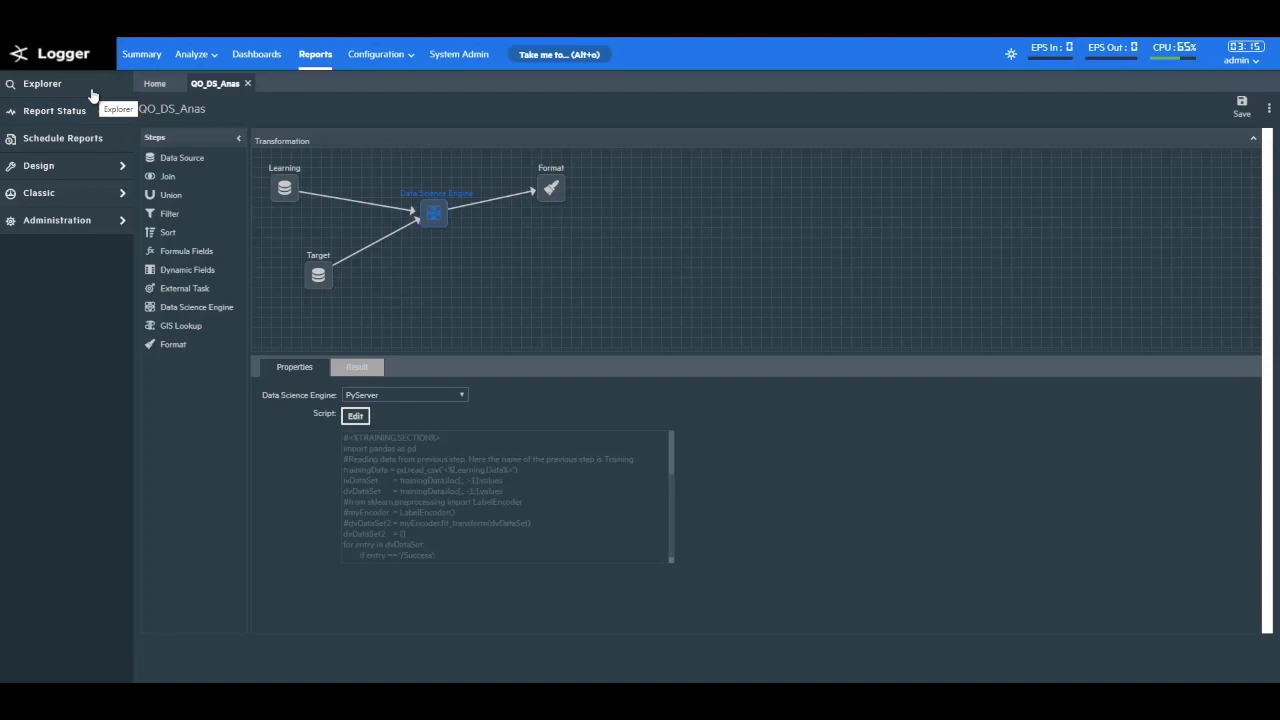
- Open ML_Report_Anas from the explorer, review its 18 prediction rows, and return to the explorer
click(42, 83)
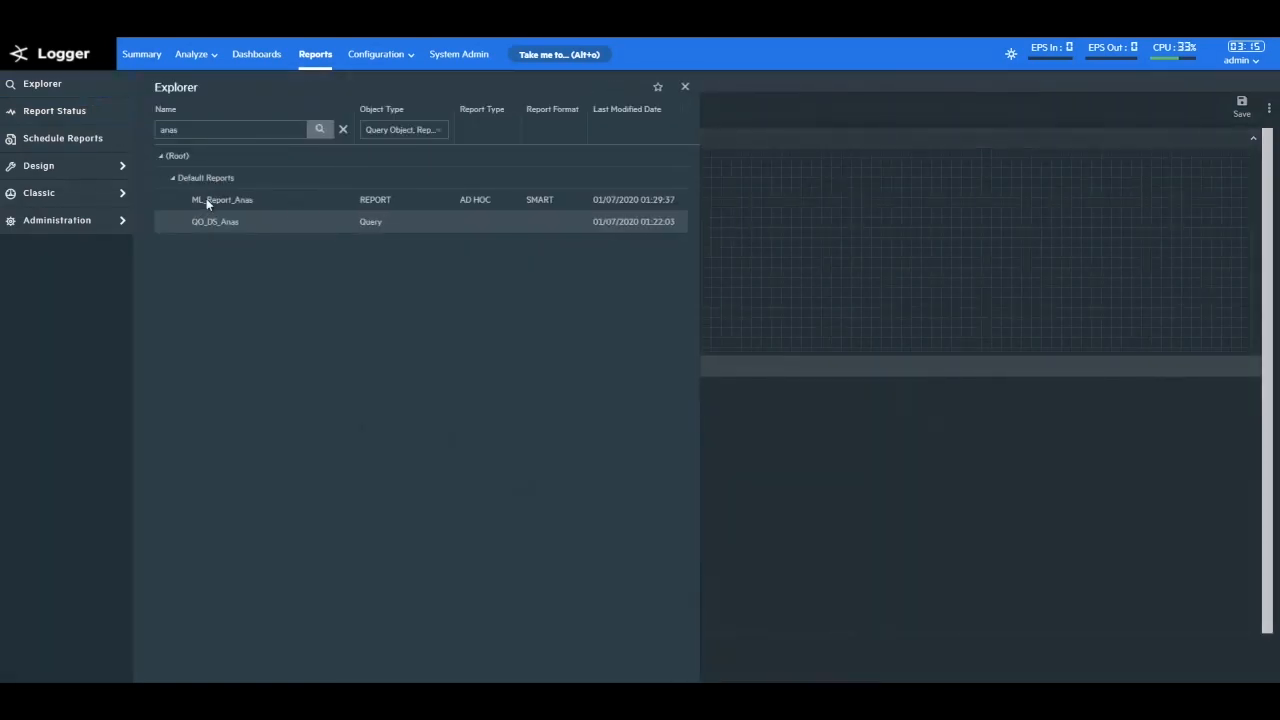
double_click(221, 199)
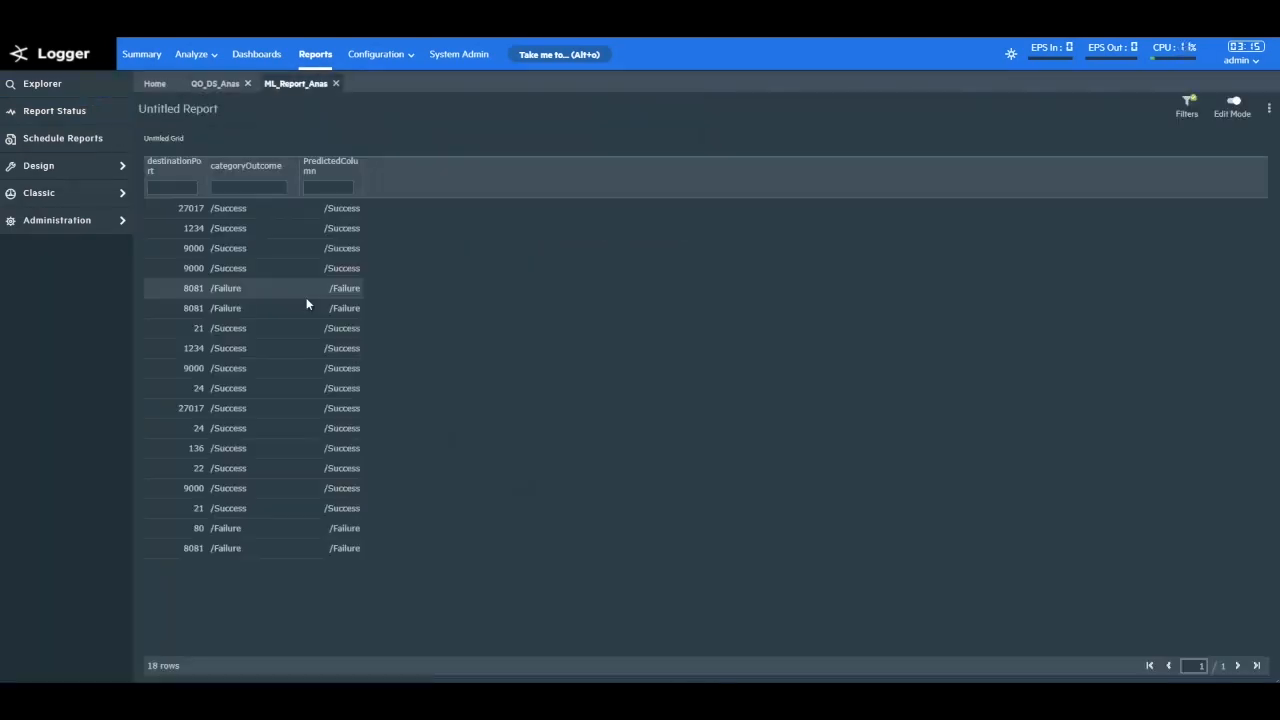
mouse_move(515, 322)
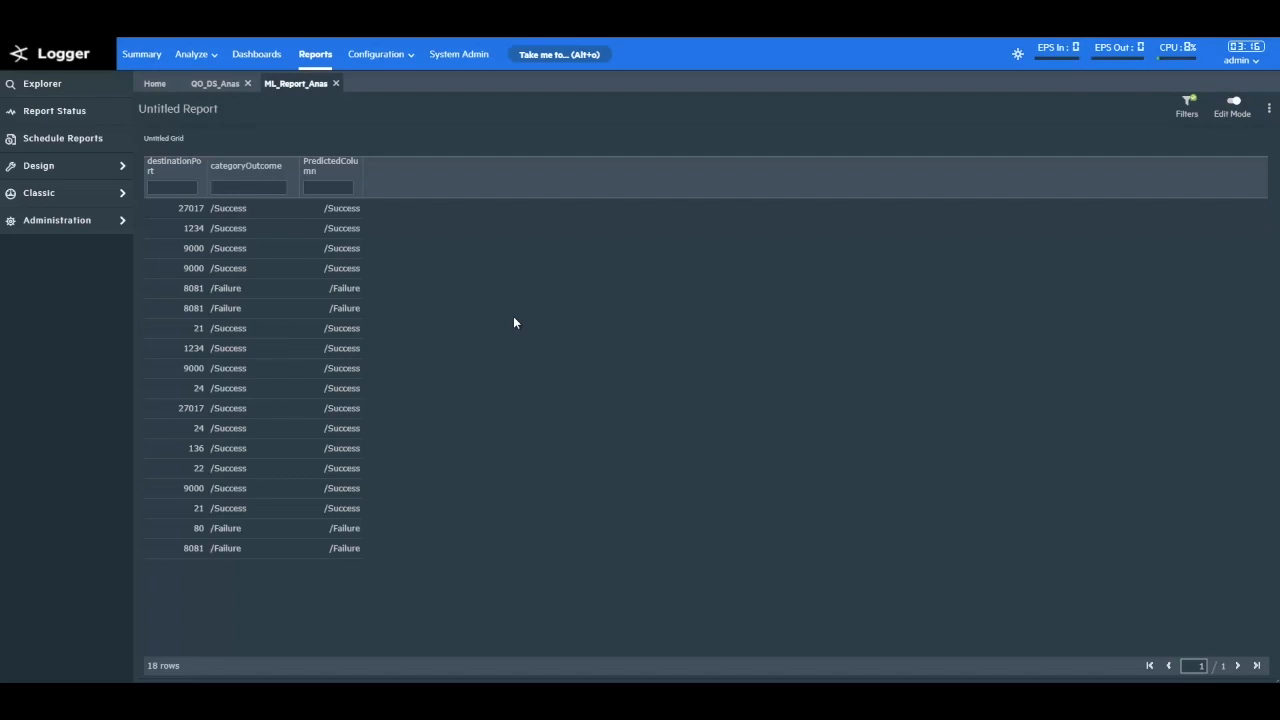
click(42, 83)
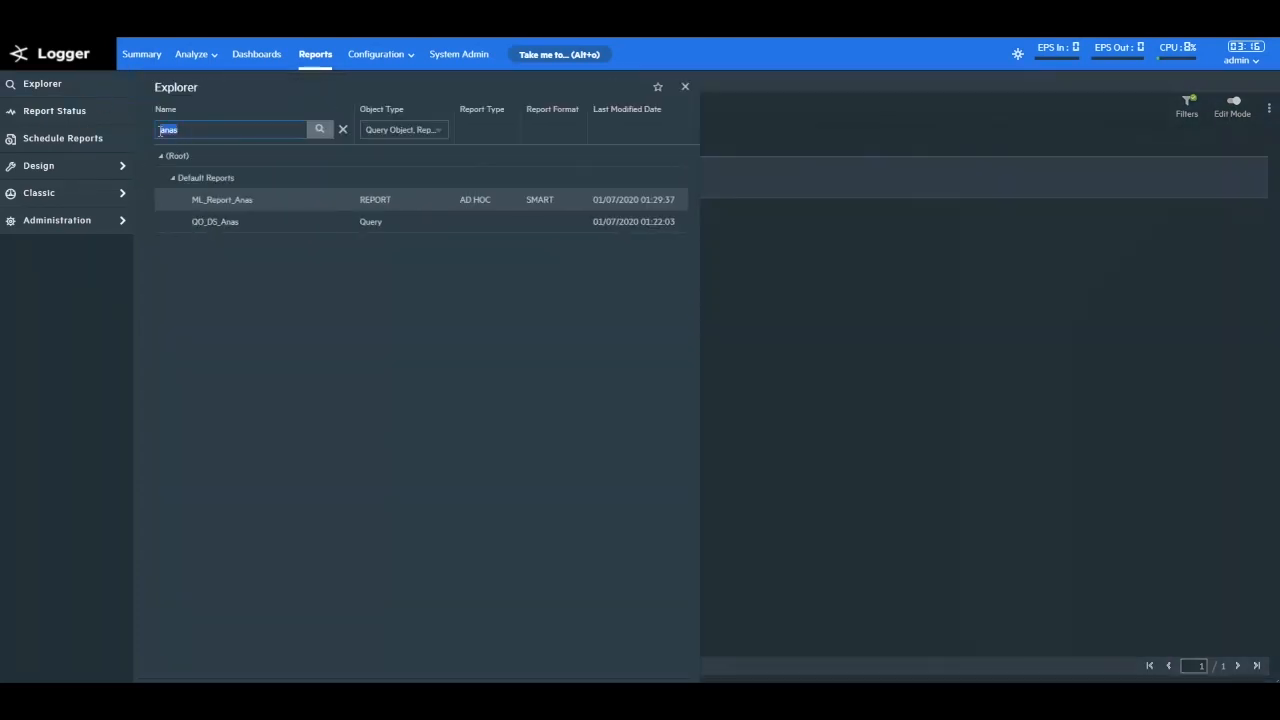
- Search 'baseeventcount', run Baseeventcount_Prediction_against_Virus, enable Edit Mode, and open Predictive Analytics
text(baseeventcount)
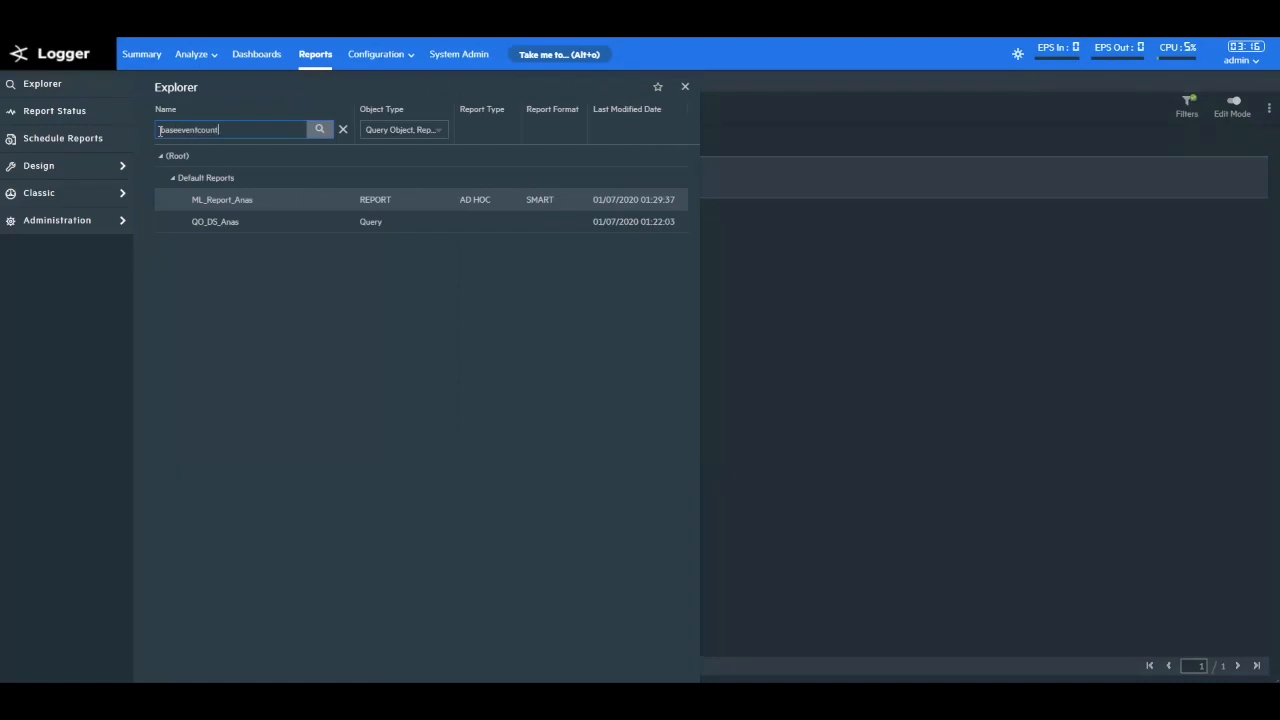
double_click(222, 199)
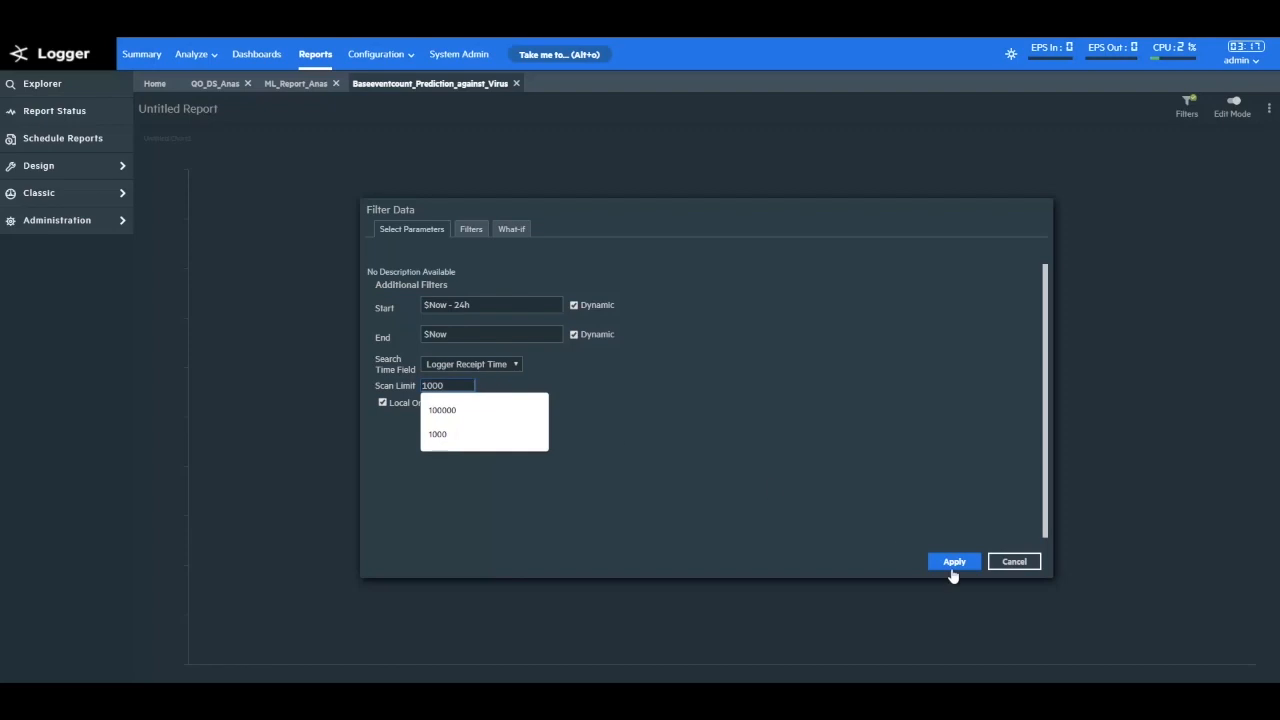
click(953, 561)
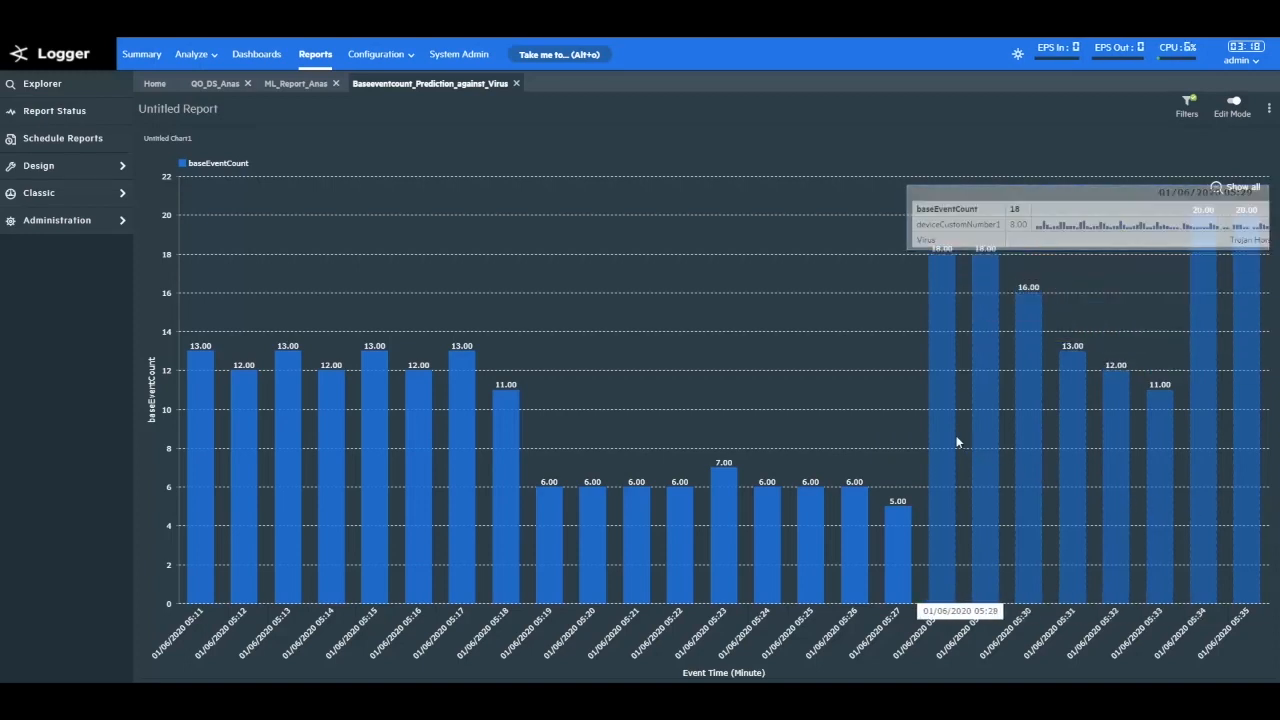
mouse_move(947, 440)
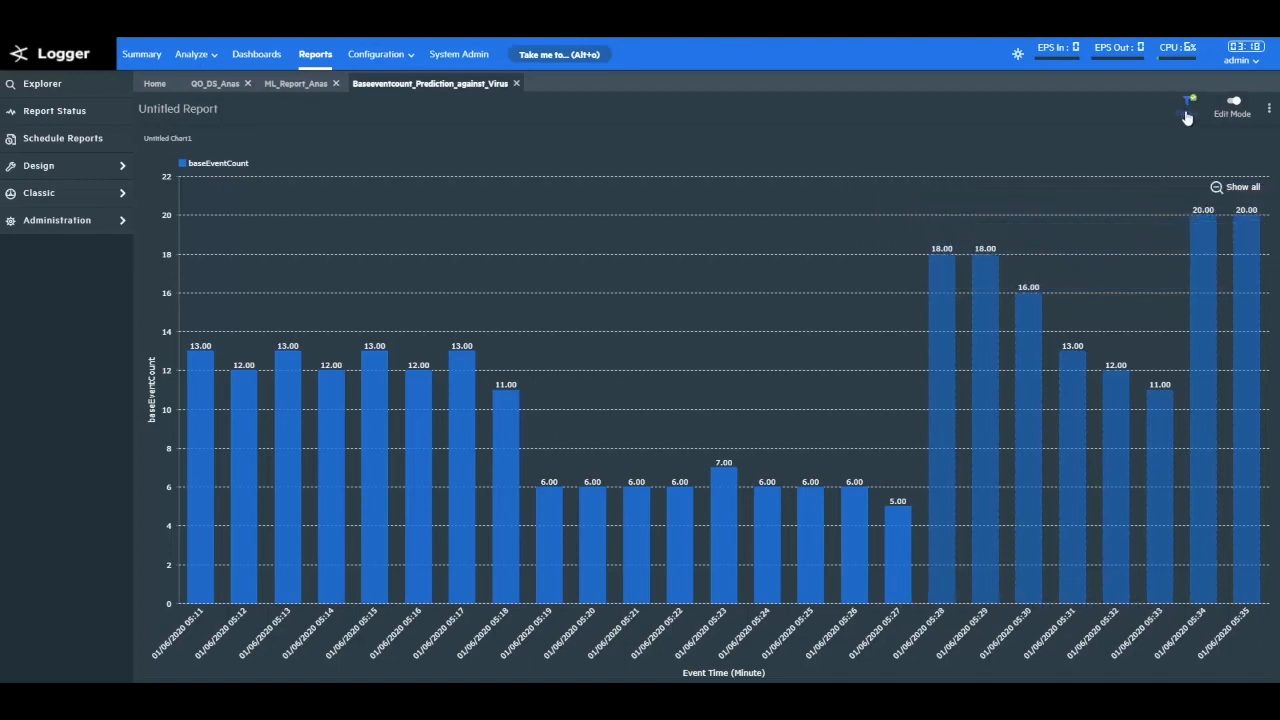
click(1232, 105)
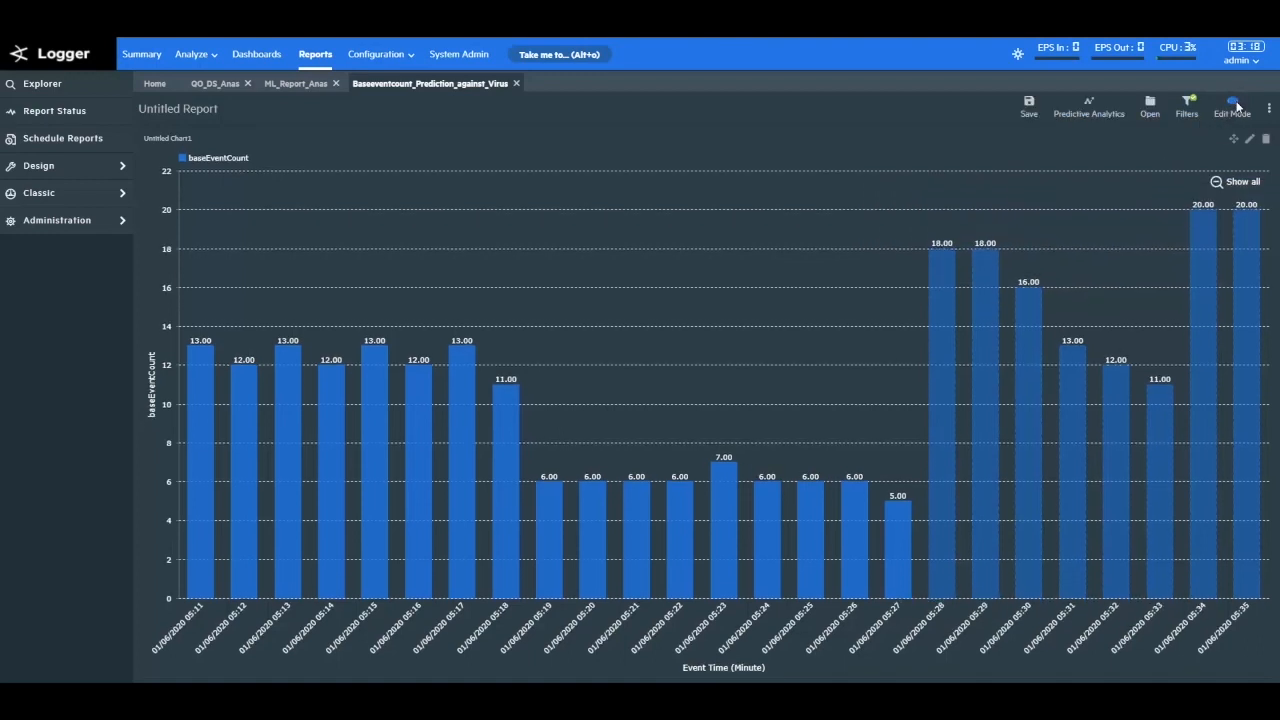
click(1088, 105)
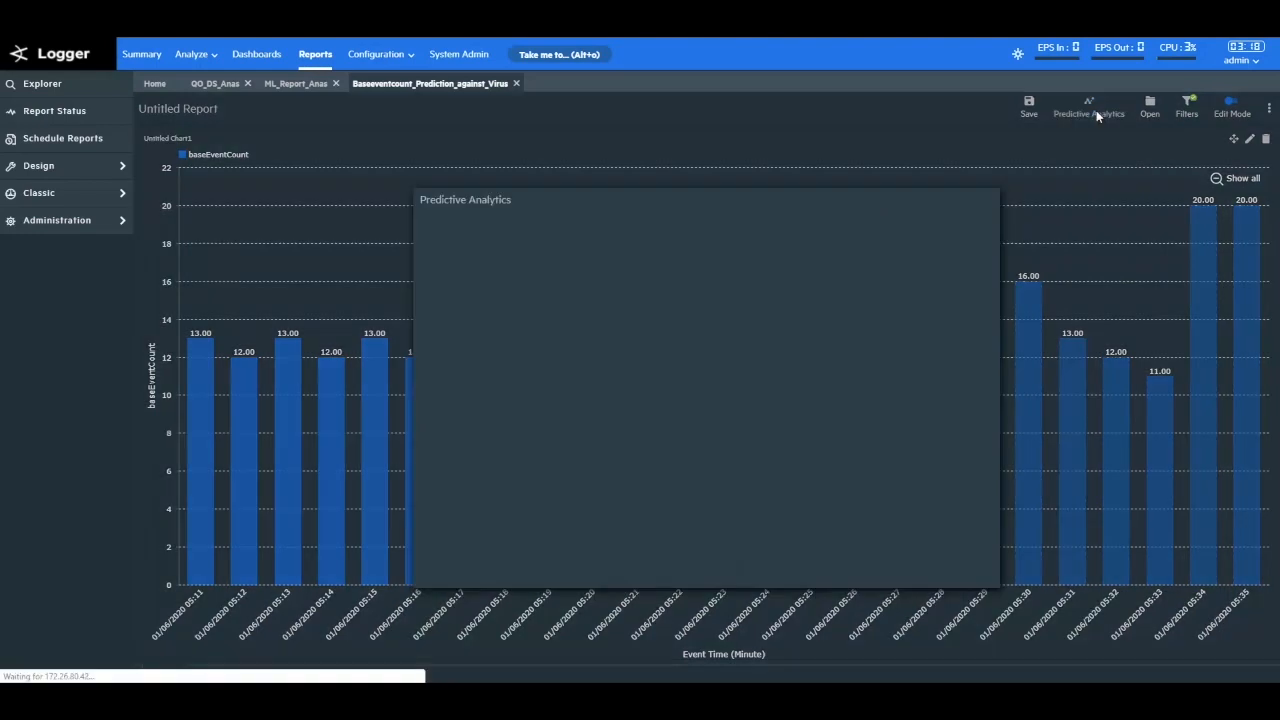
- Keep PyServer and Auto prediction data with 8 points, then verify the baseEventCount script
click(1088, 108)
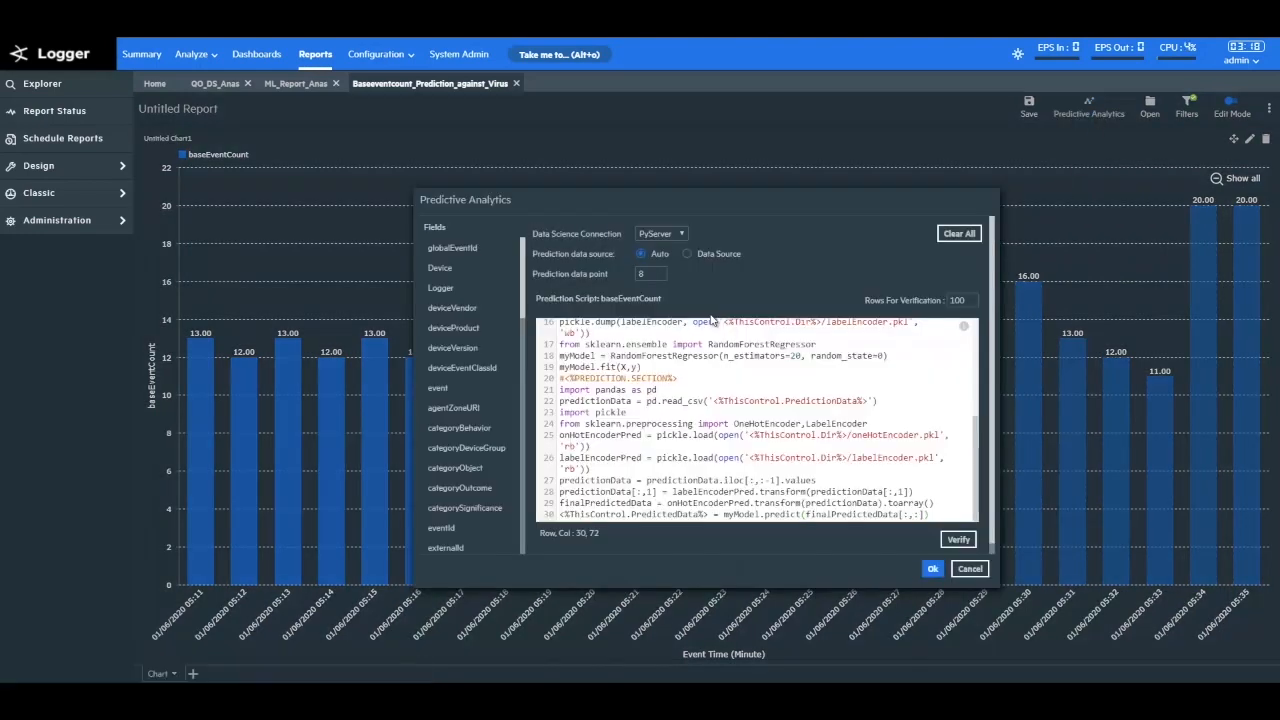
scroll(up, 3)
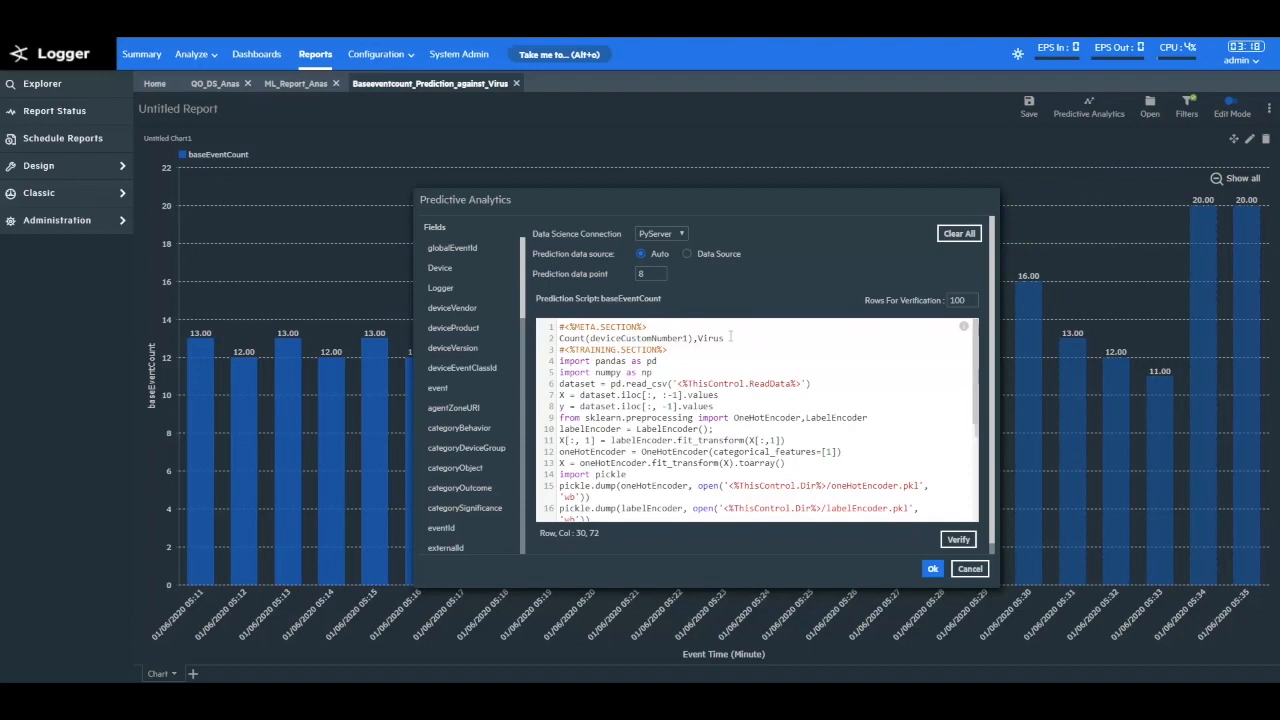
click(660, 233)
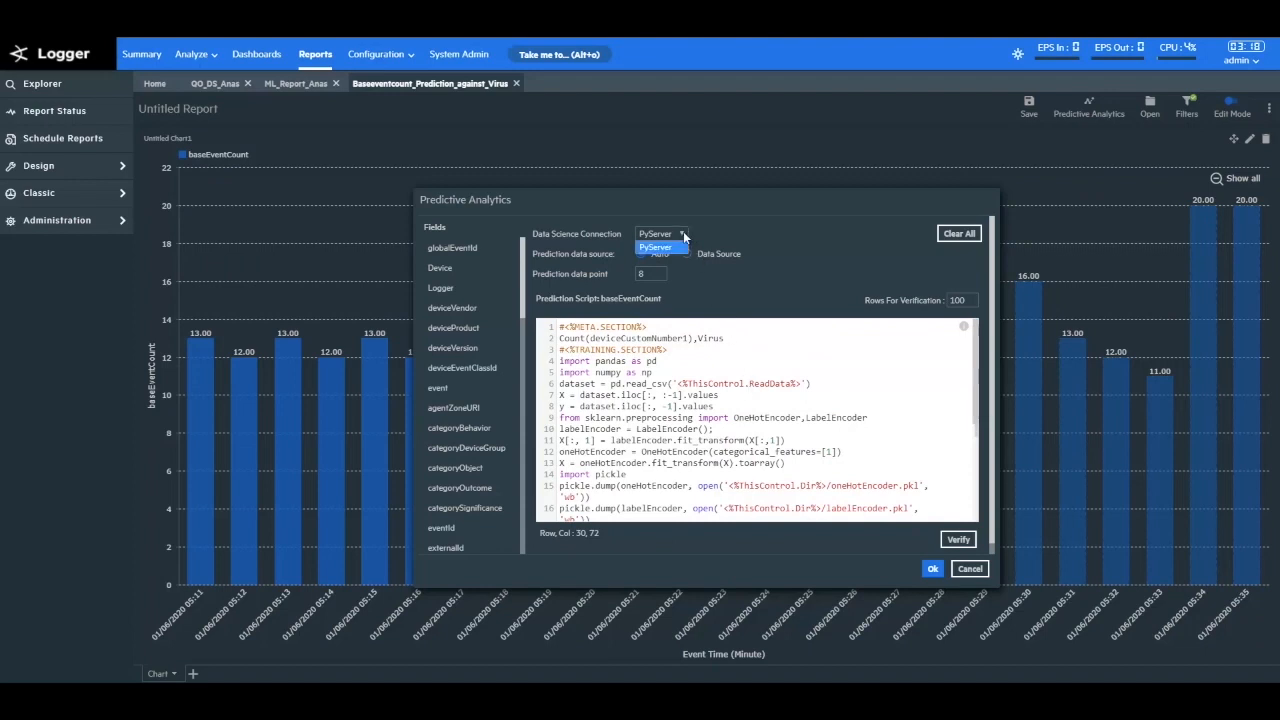
click(655, 247)
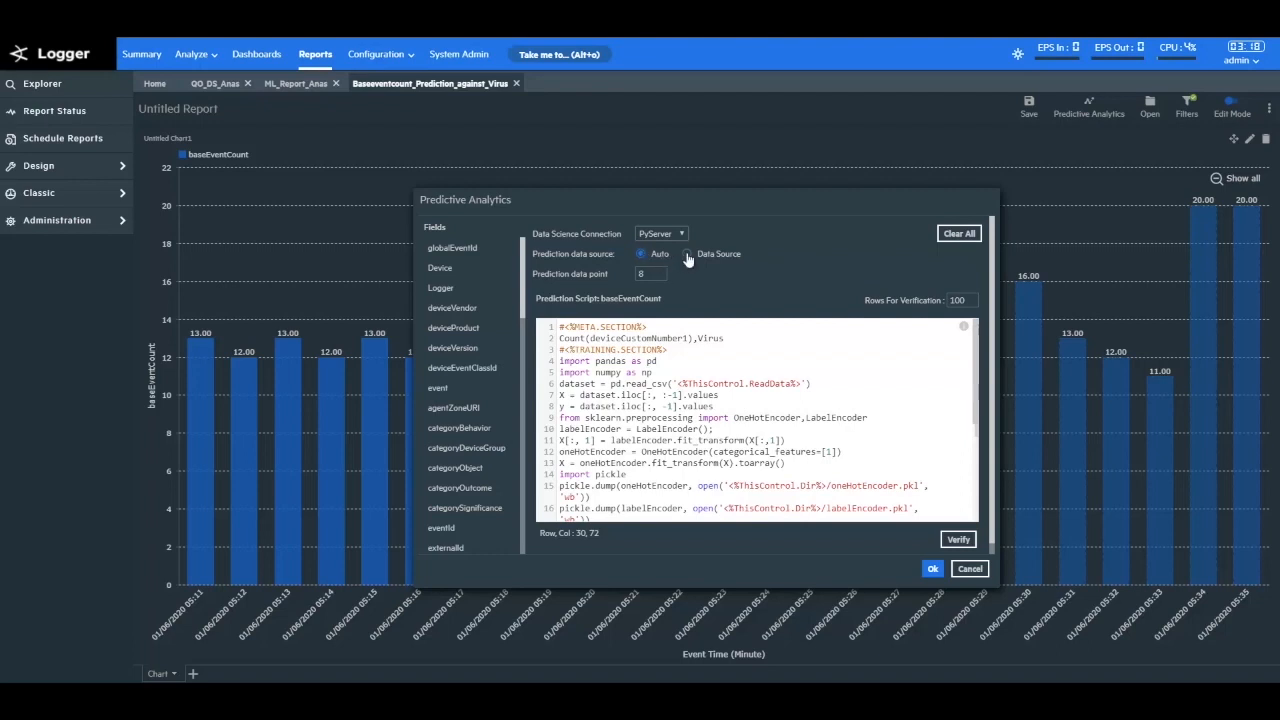
click(688, 253)
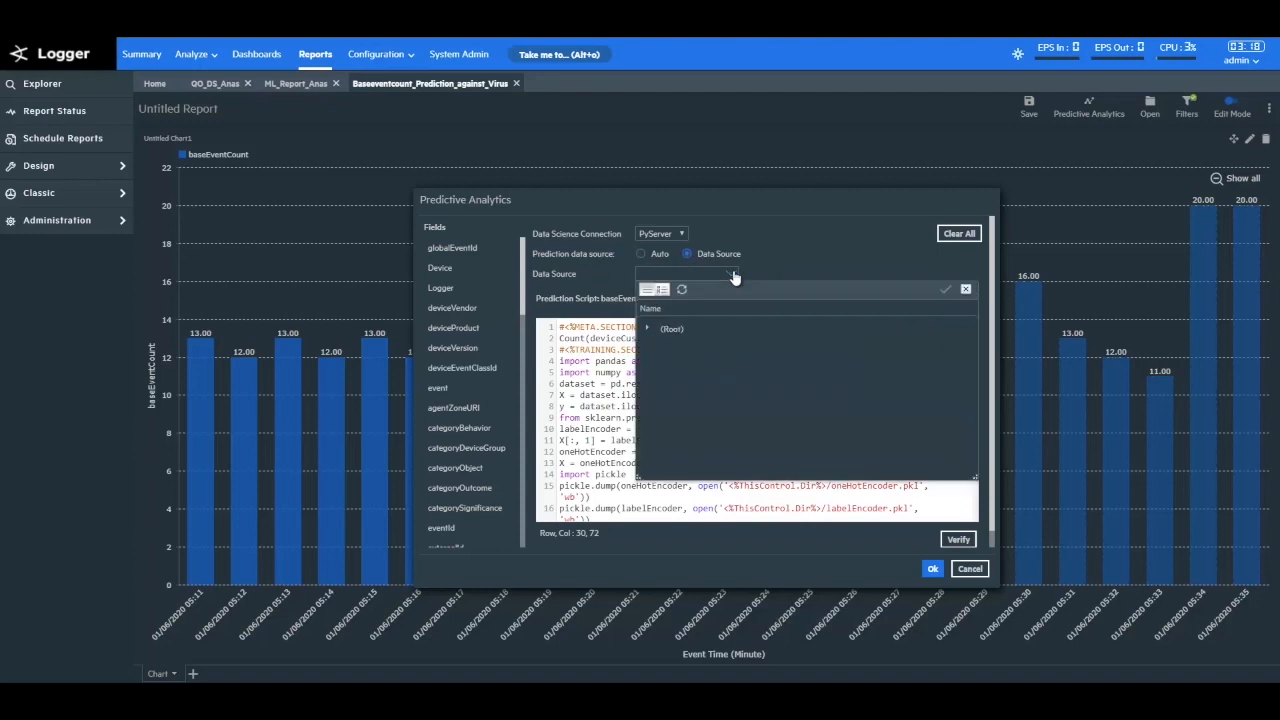
click(641, 253)
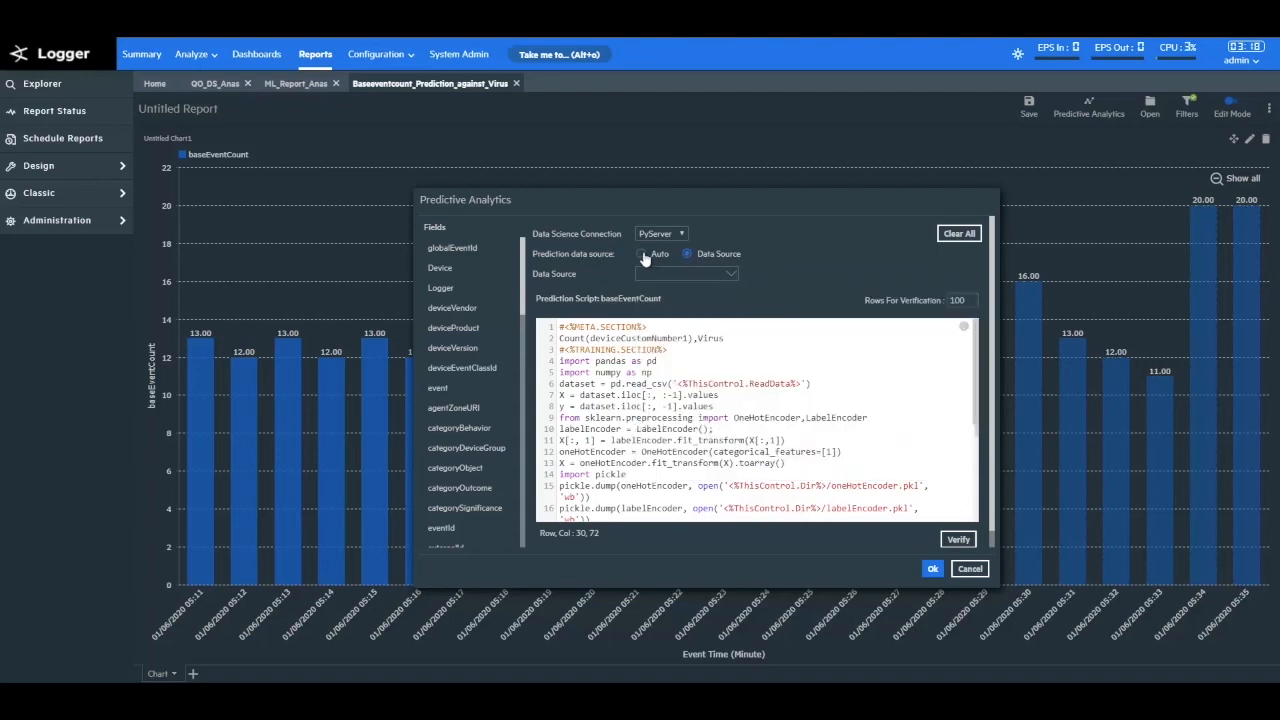
click(642, 253)
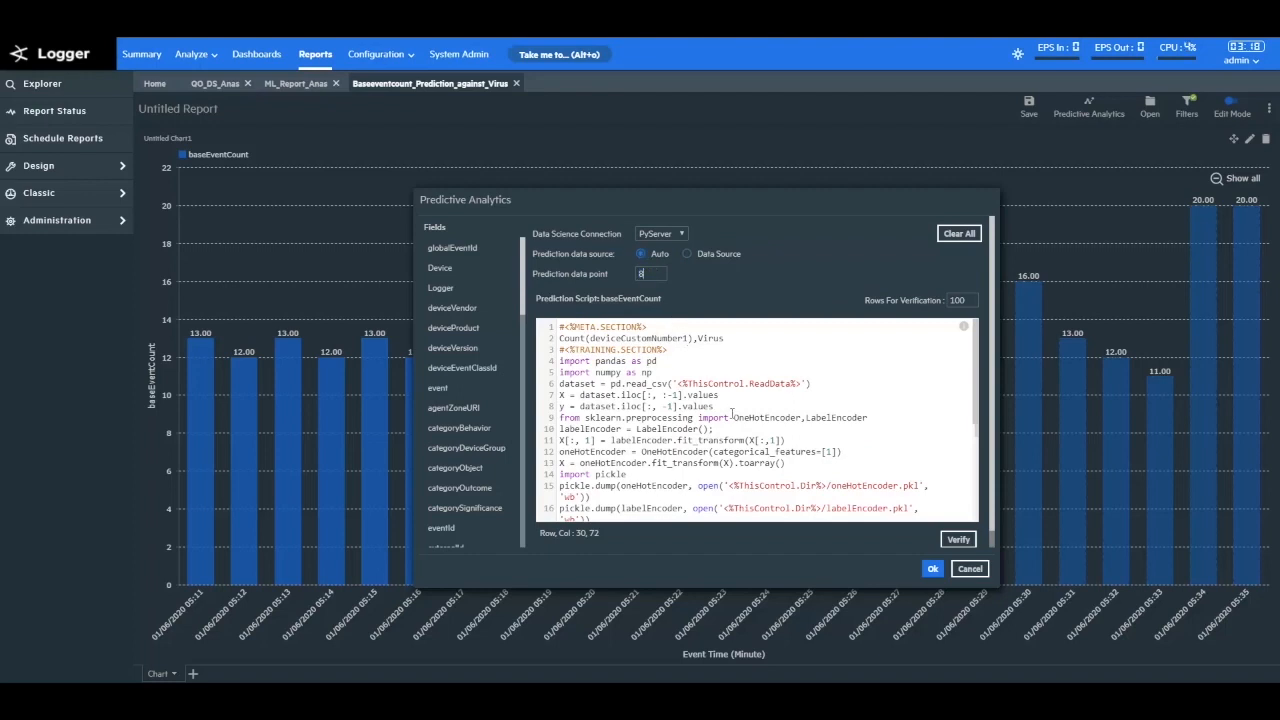
scroll(down, 3)
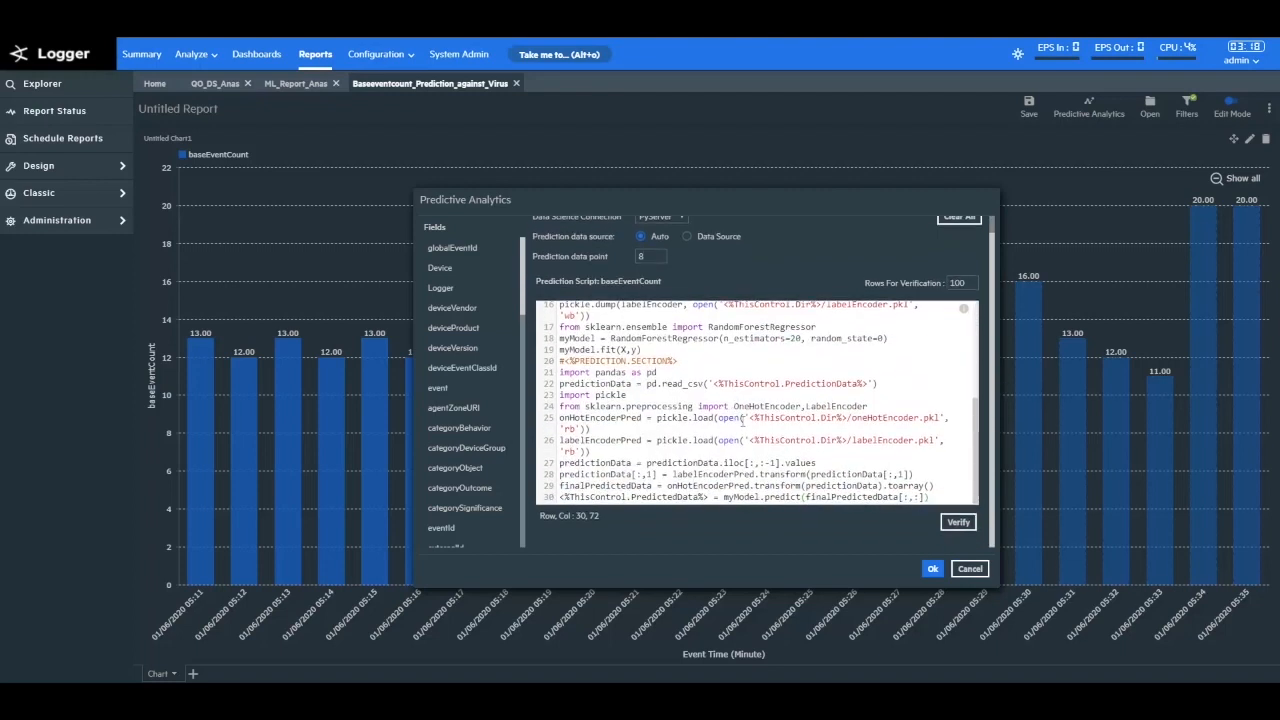
scroll(up, 3)
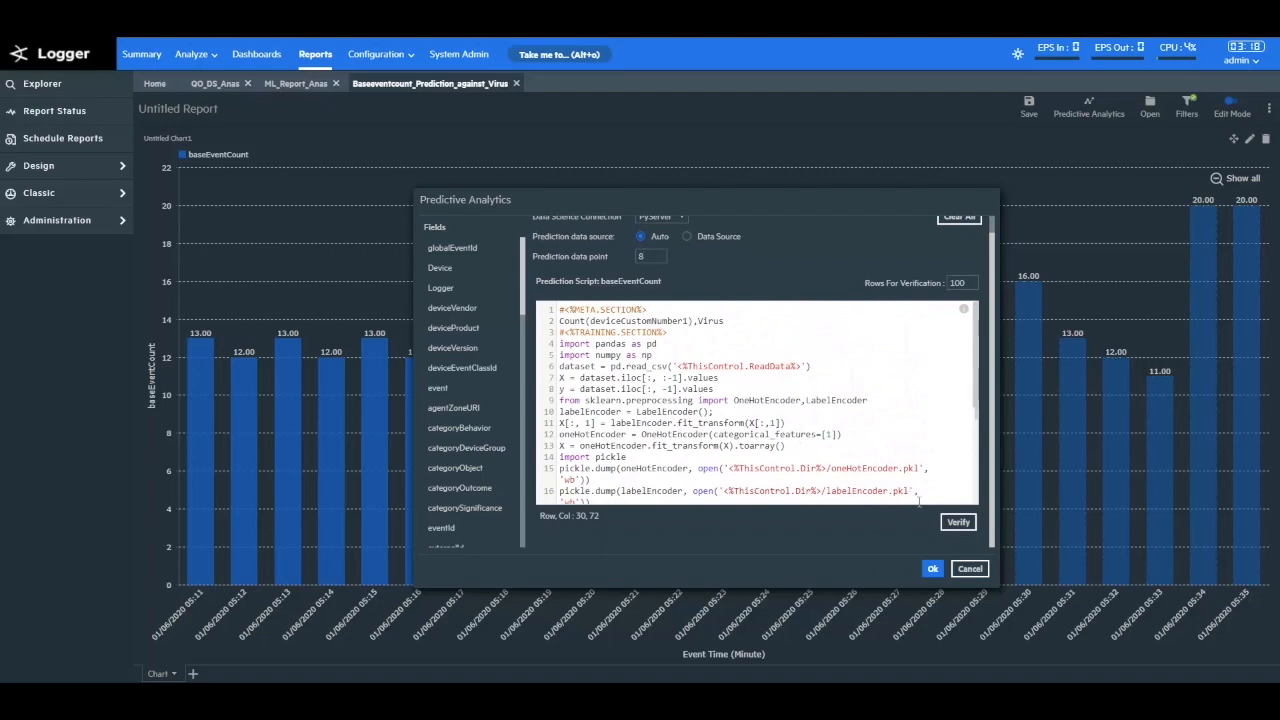
click(957, 521)
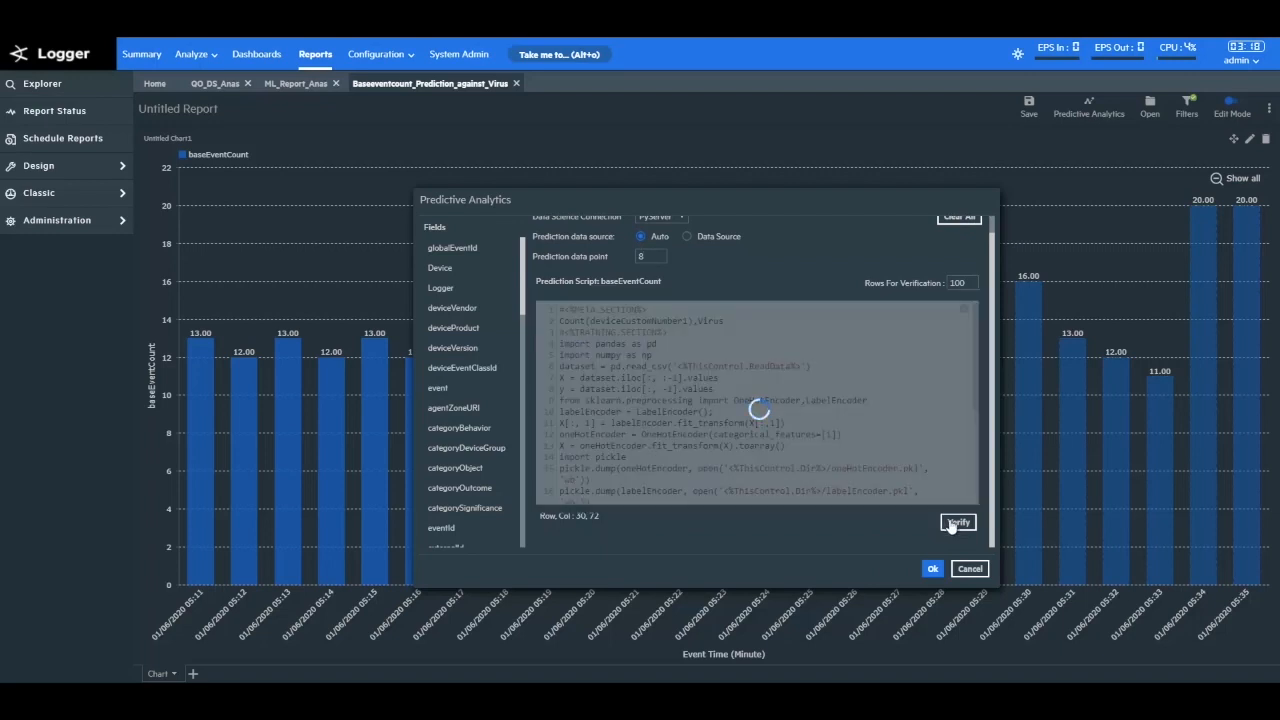
- Confirm the Predictive Analytics settings to add predicted counts for 05:30–05:37
click(931, 568)
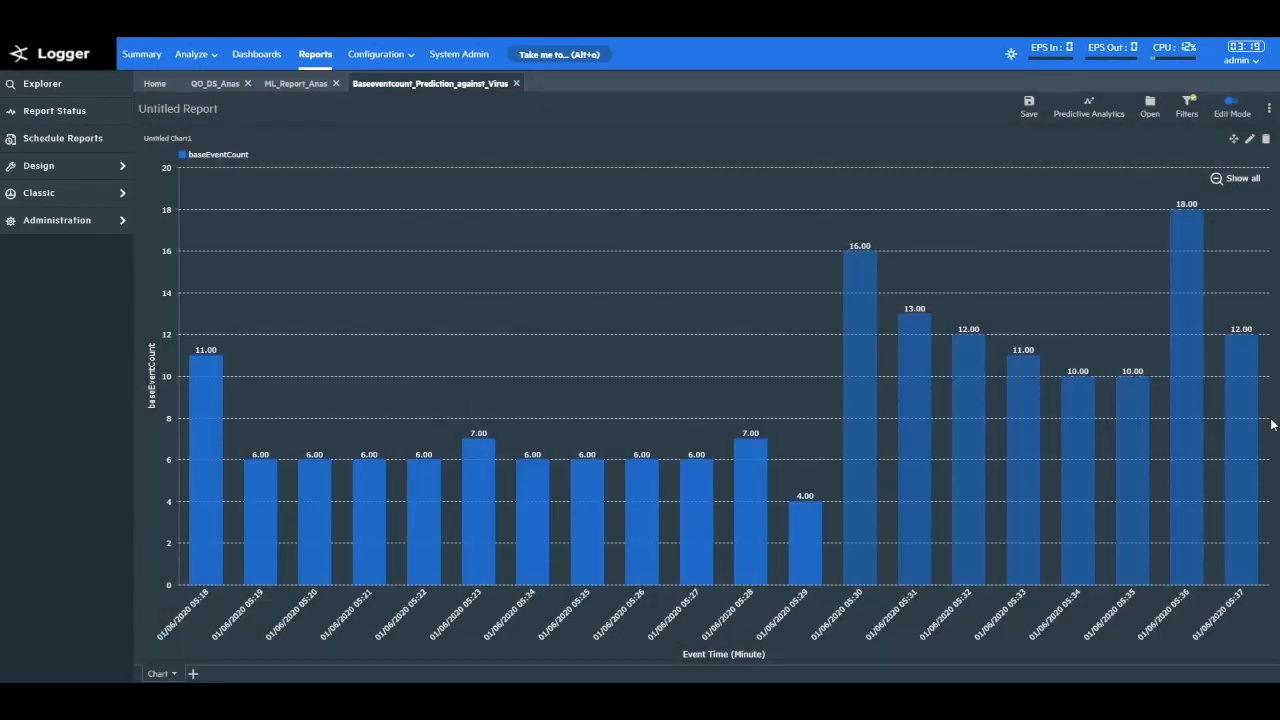
mouse_move(1270, 420)
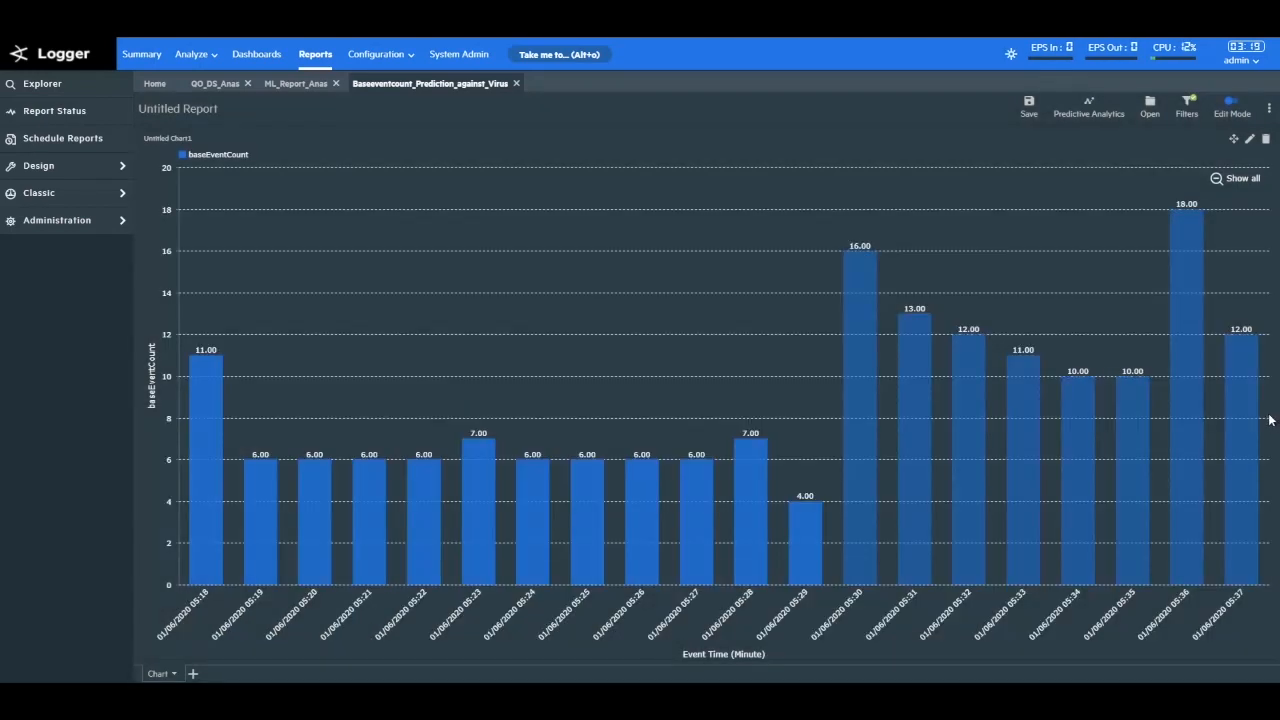
mouse_move(1258, 351)
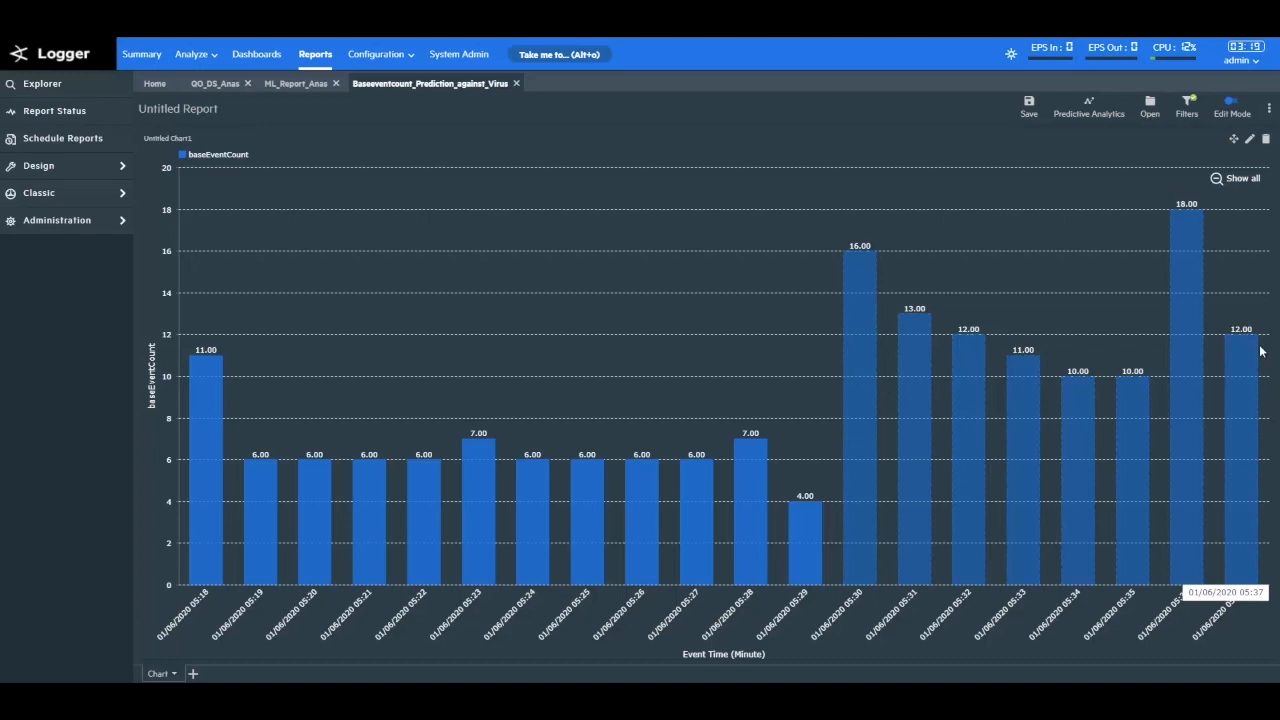
mouse_move(1271, 258)
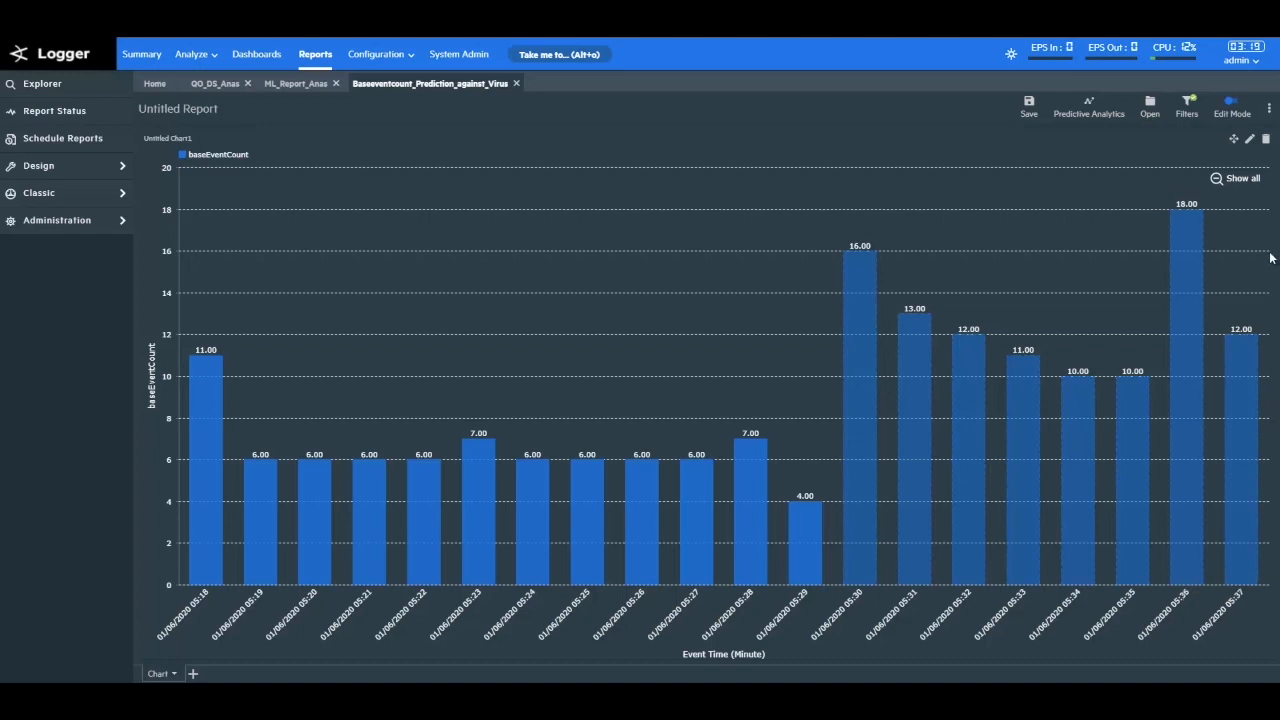
mouse_move(1268, 253)
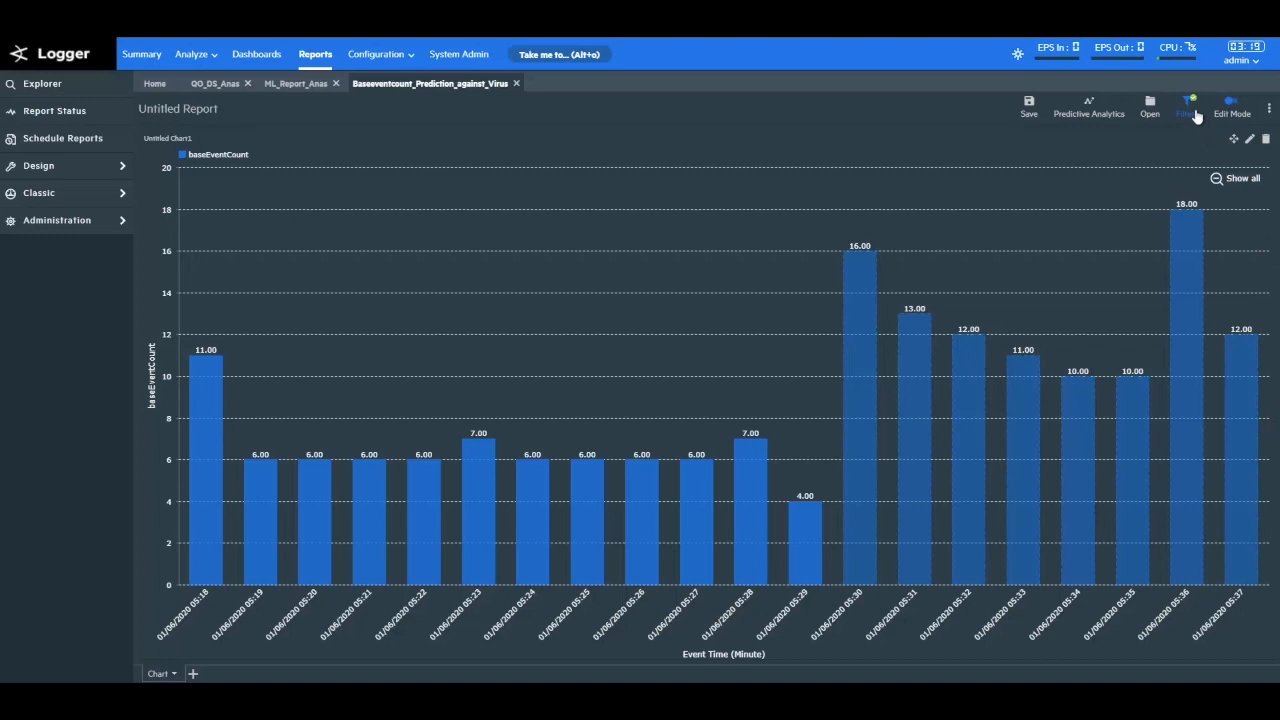
- Apply a what-if filter with the virus set to Yahoo.Flooder
click(1186, 105)
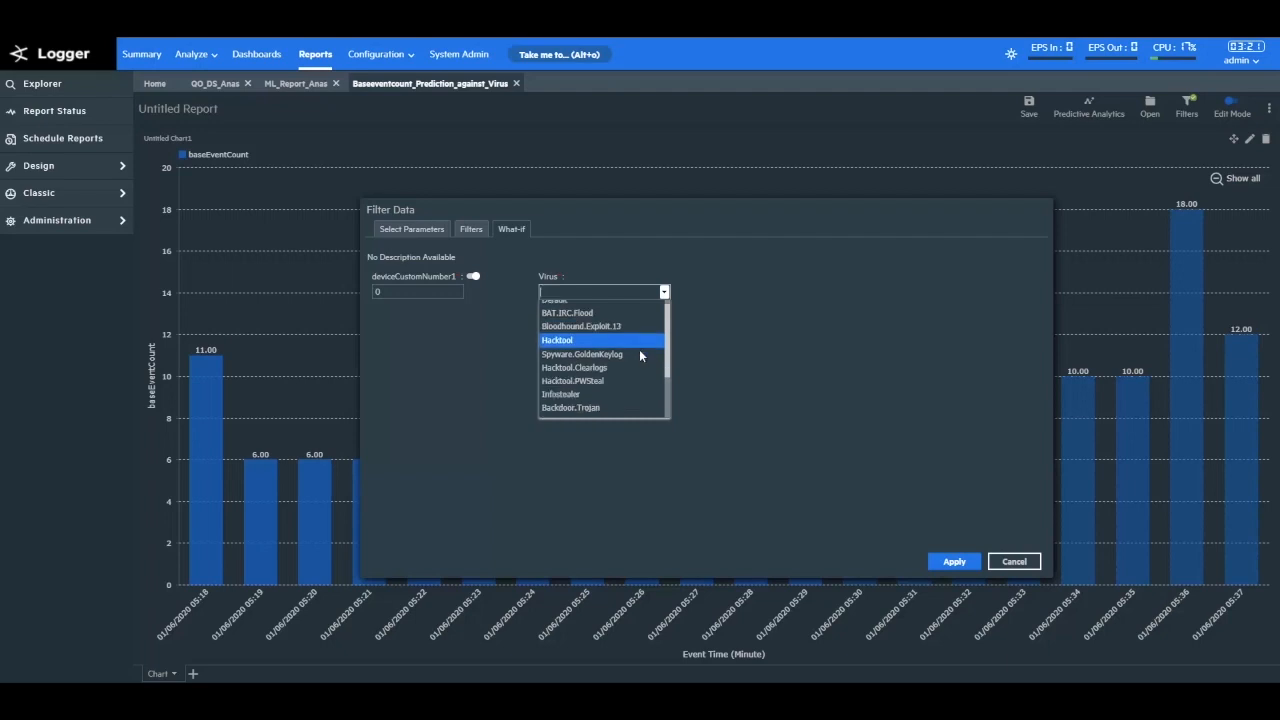
scroll(down, 3)
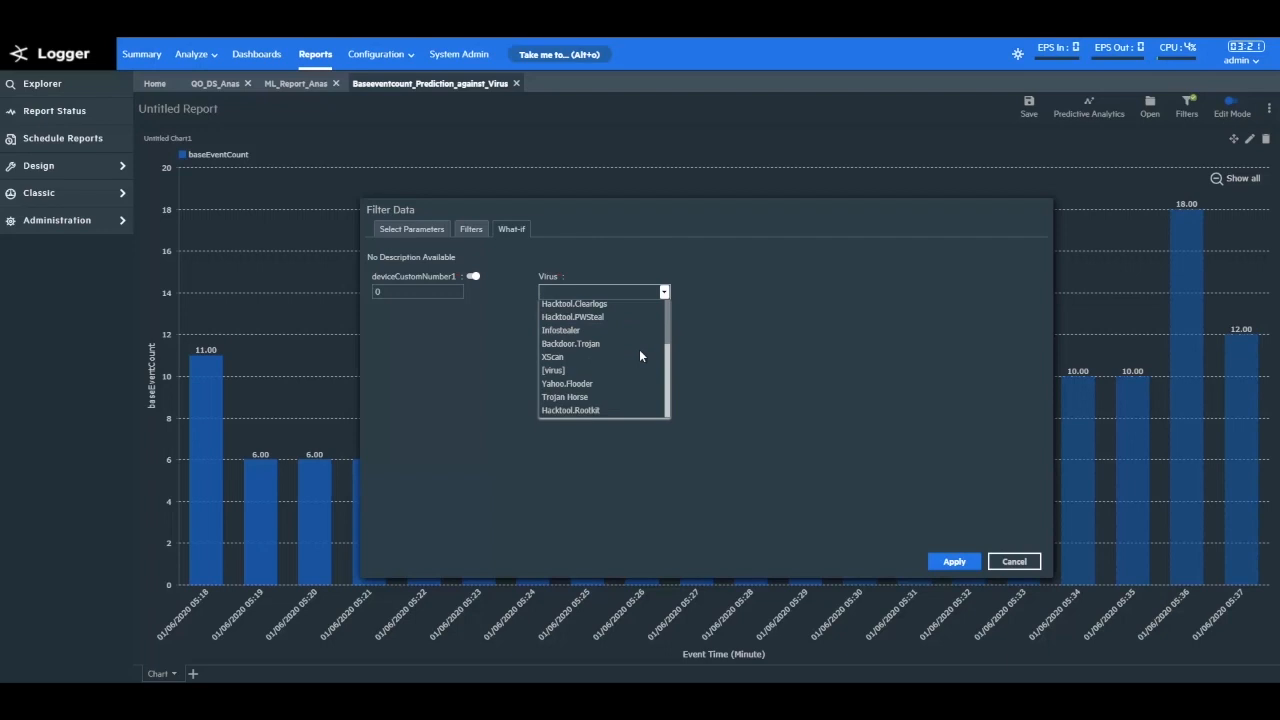
mouse_move(635, 384)
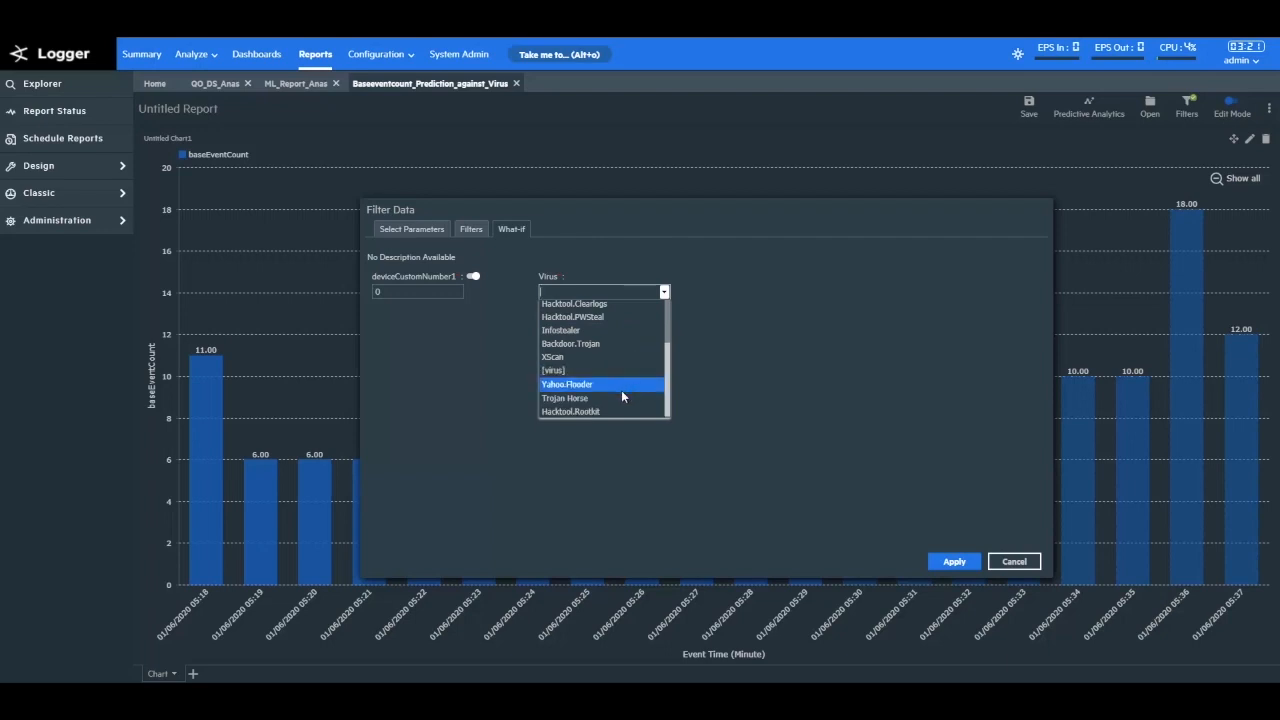
click(953, 561)
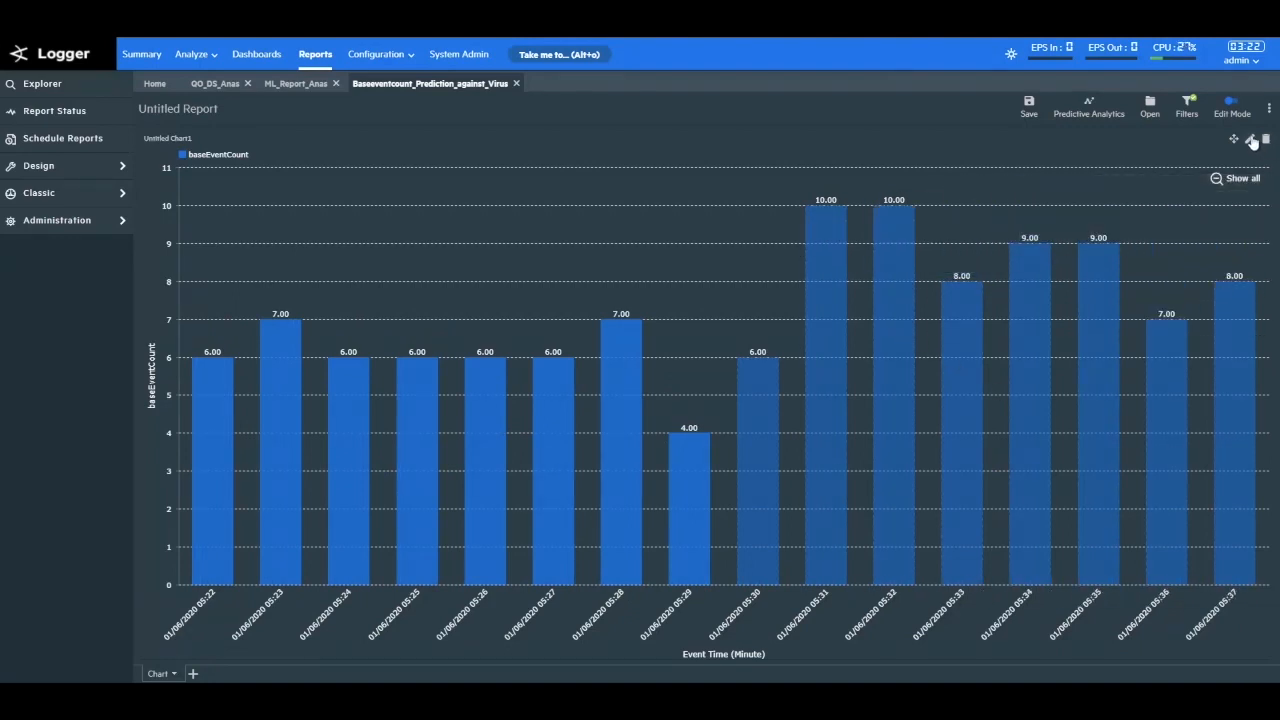
click(1251, 139)
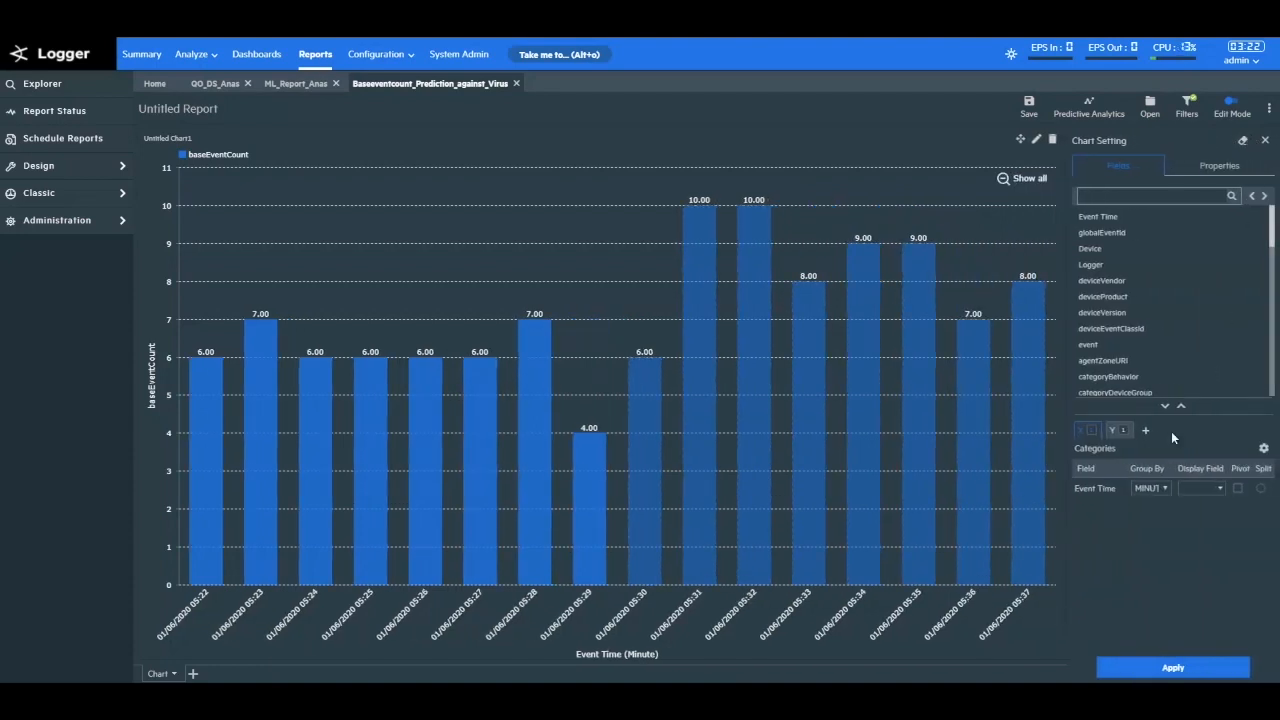
click(1150, 488)
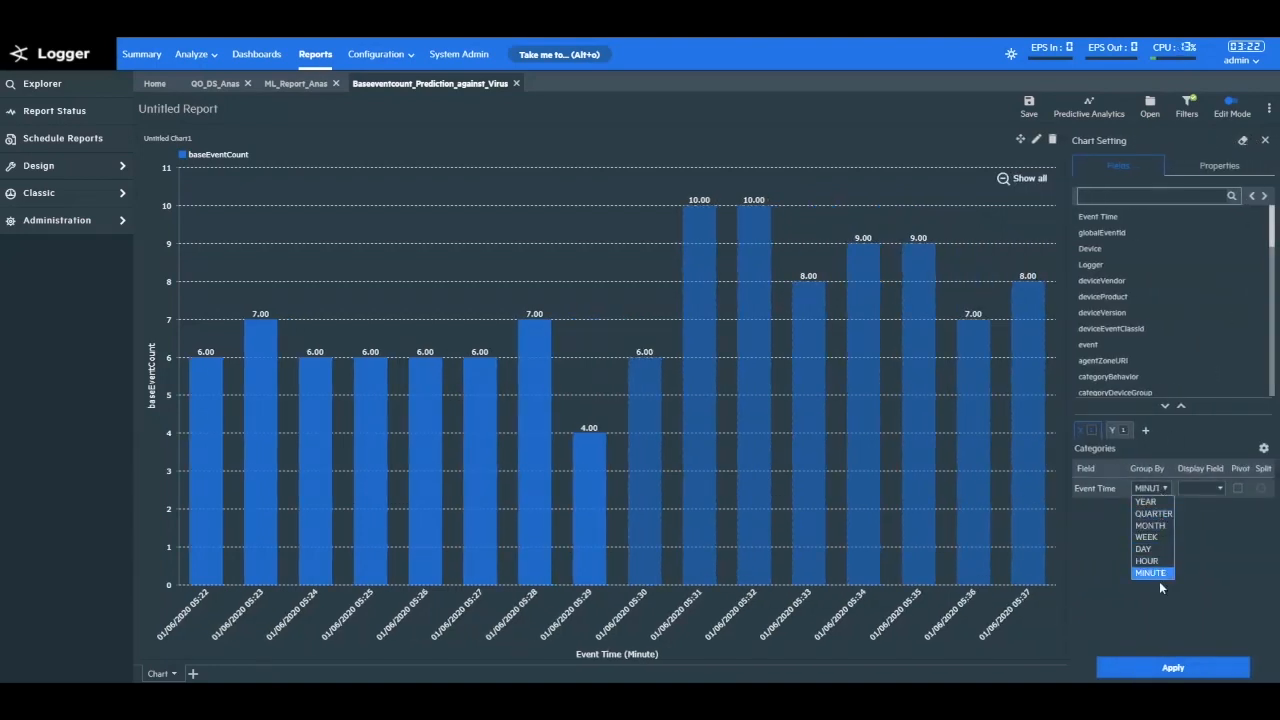
click(1150, 573)
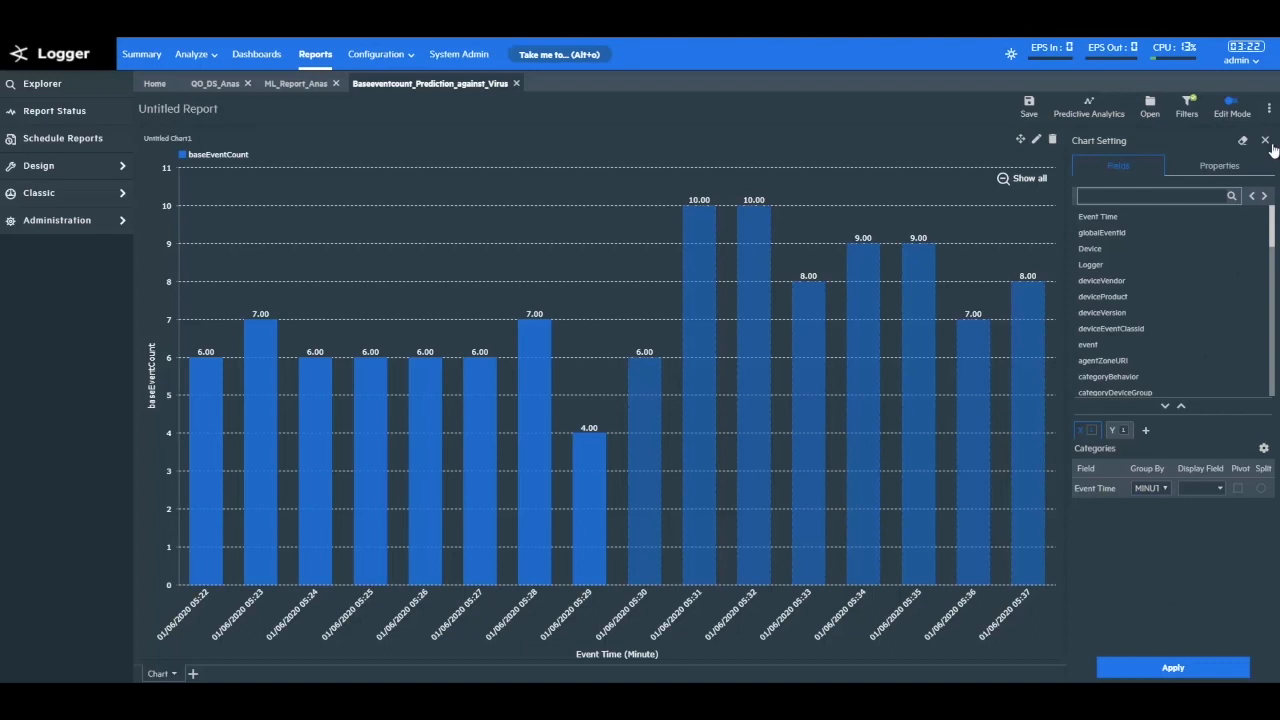
click(1264, 140)
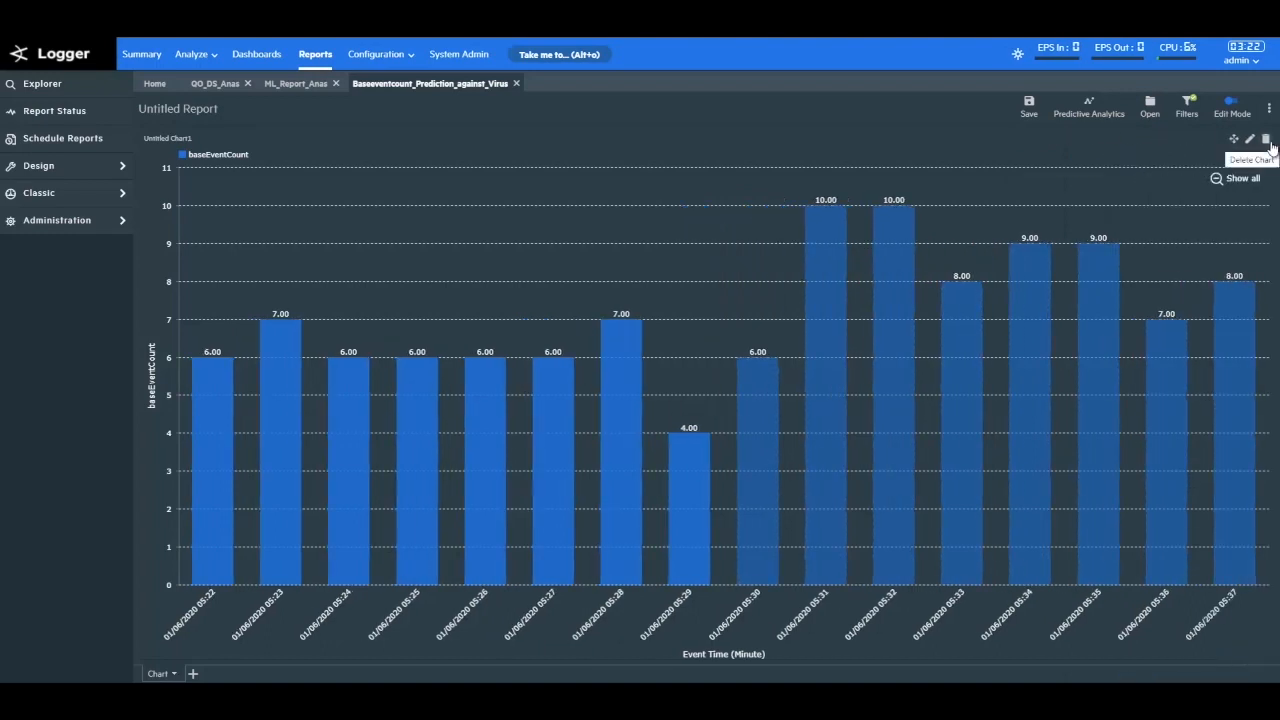